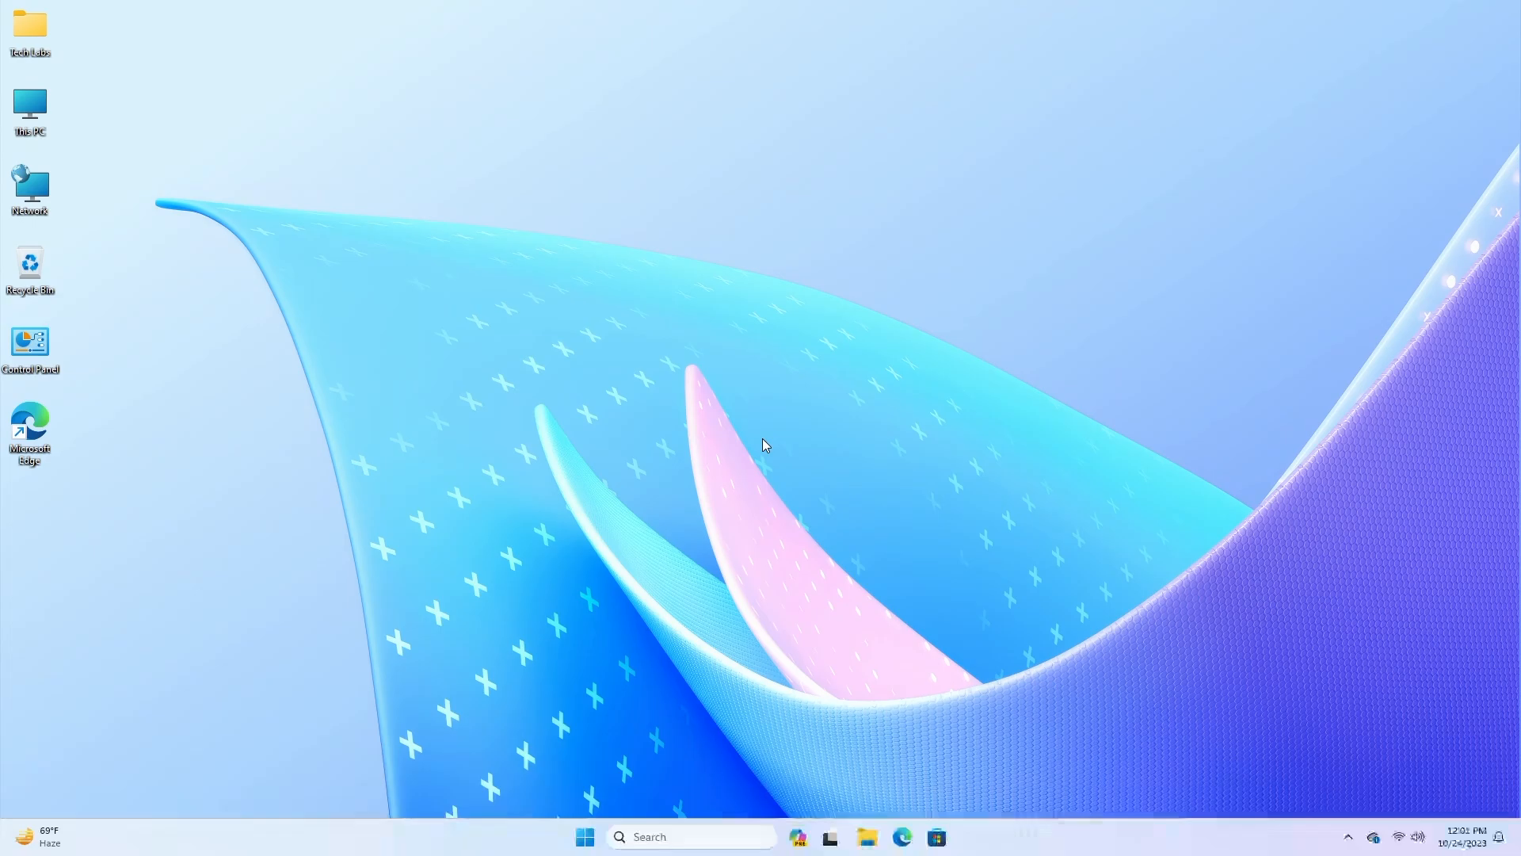
pyautogui.moveTo(756, 446)
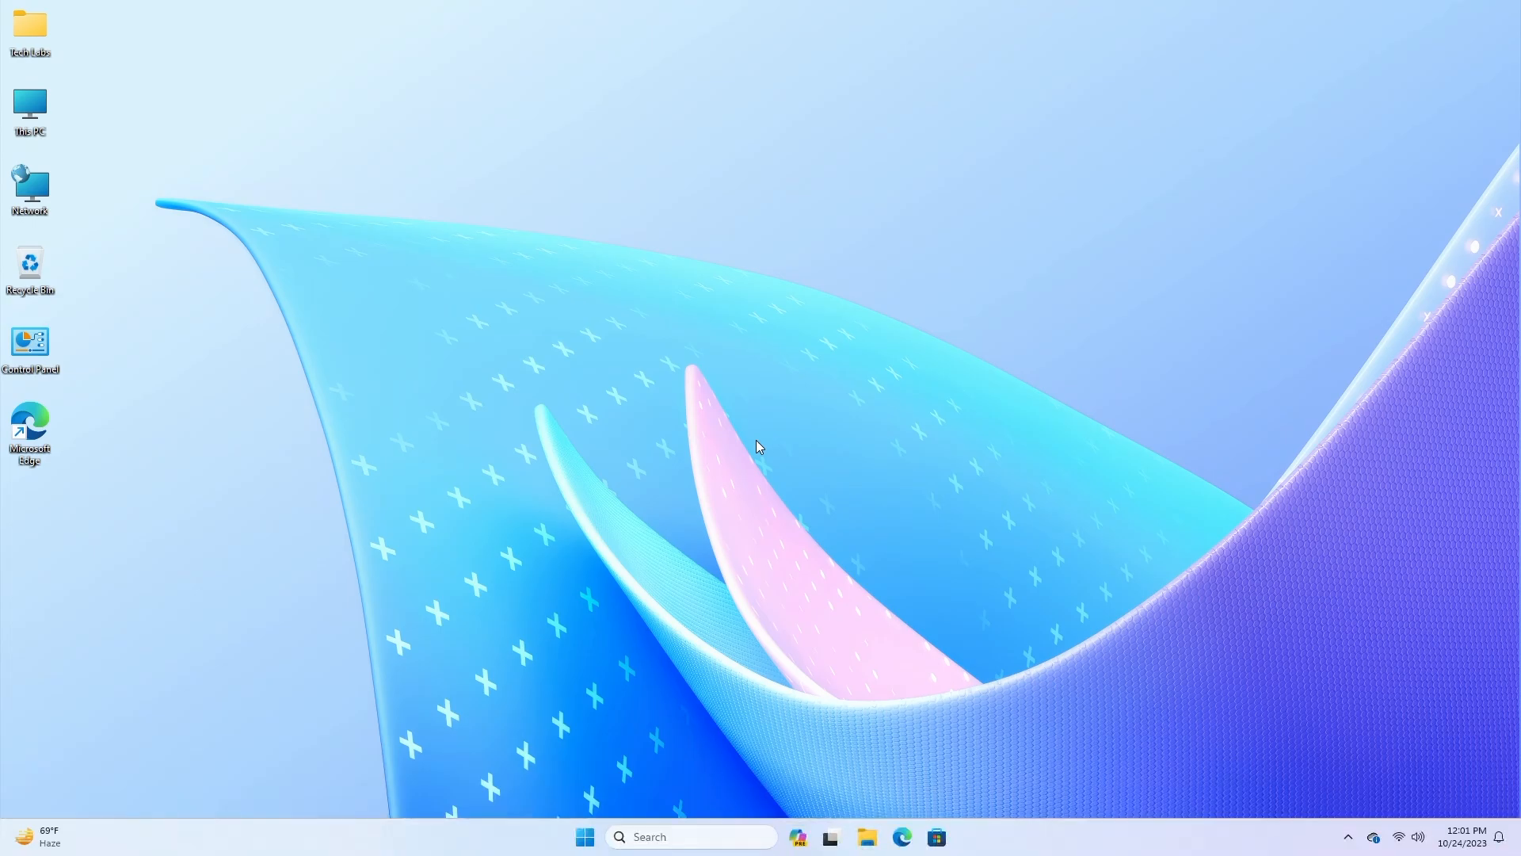
pyautogui.moveTo(813, 804)
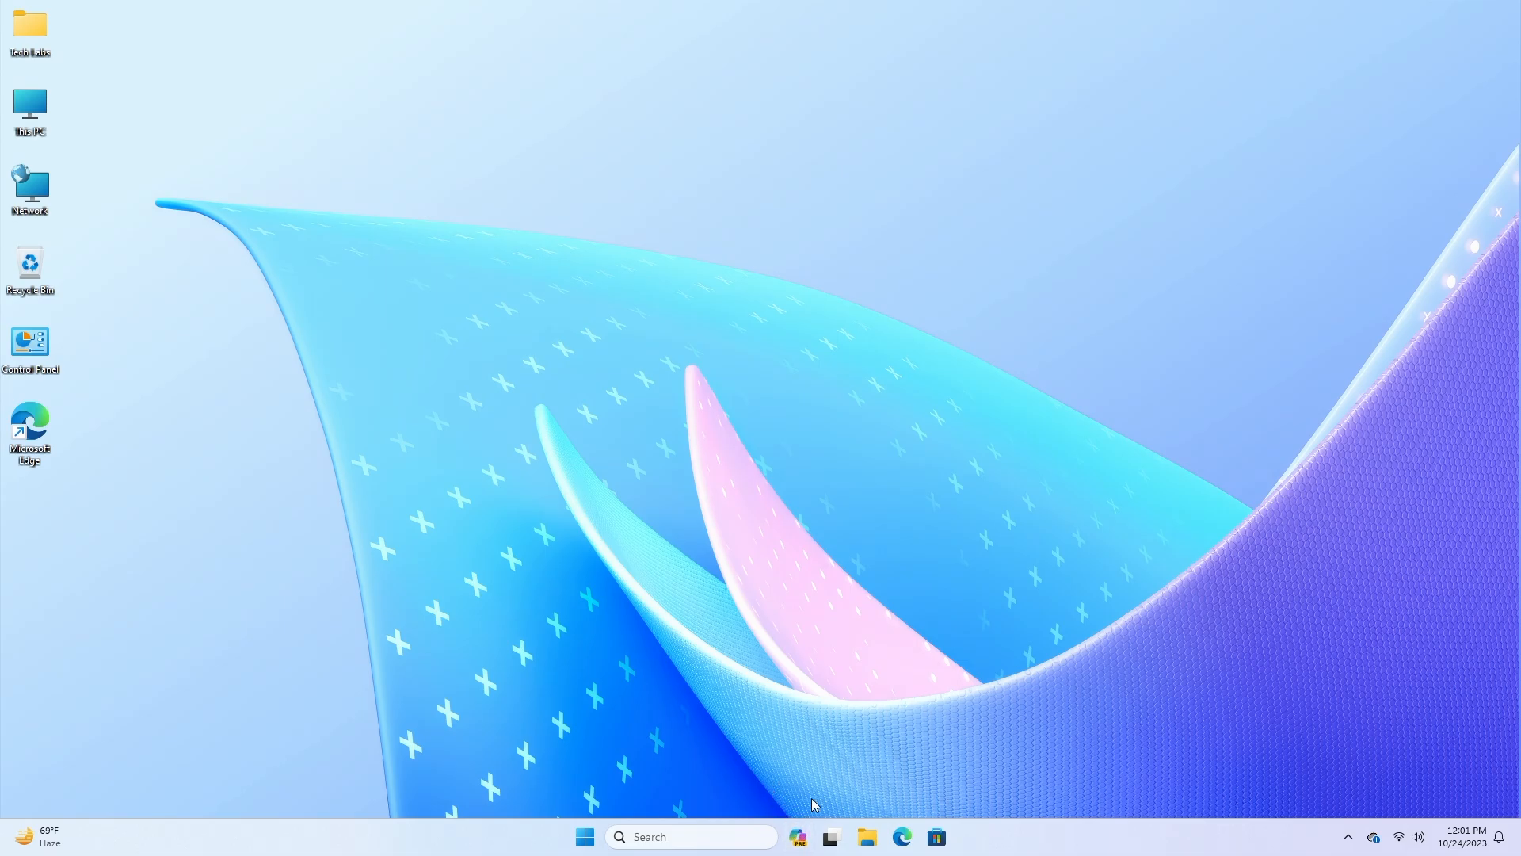
pyautogui.moveTo(497, 370)
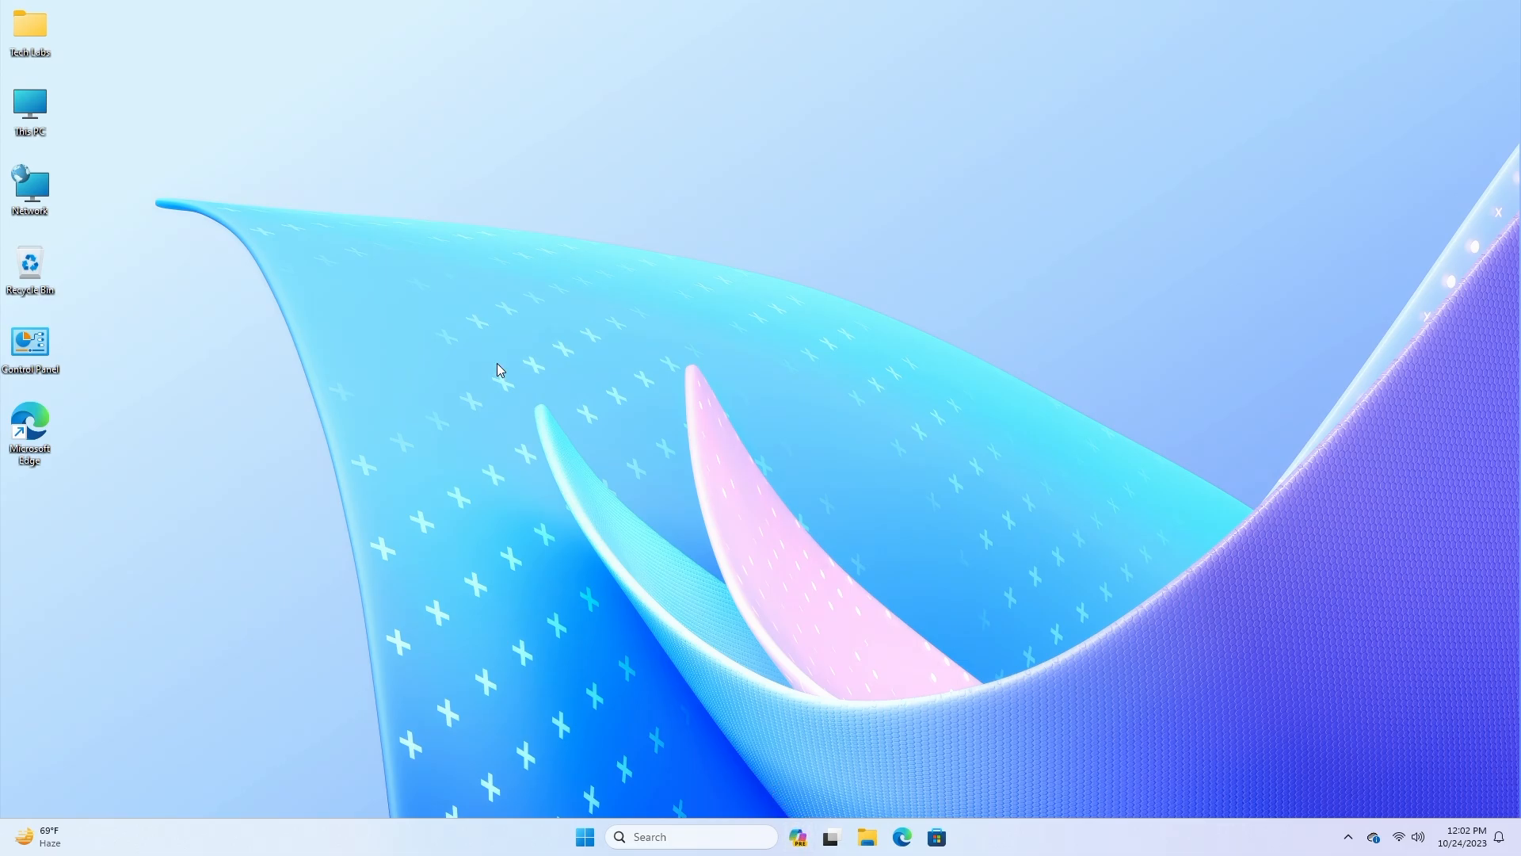
# - Search the Start menu for Registry Editor (regedit) and launch it
pyautogui.click(584, 836)
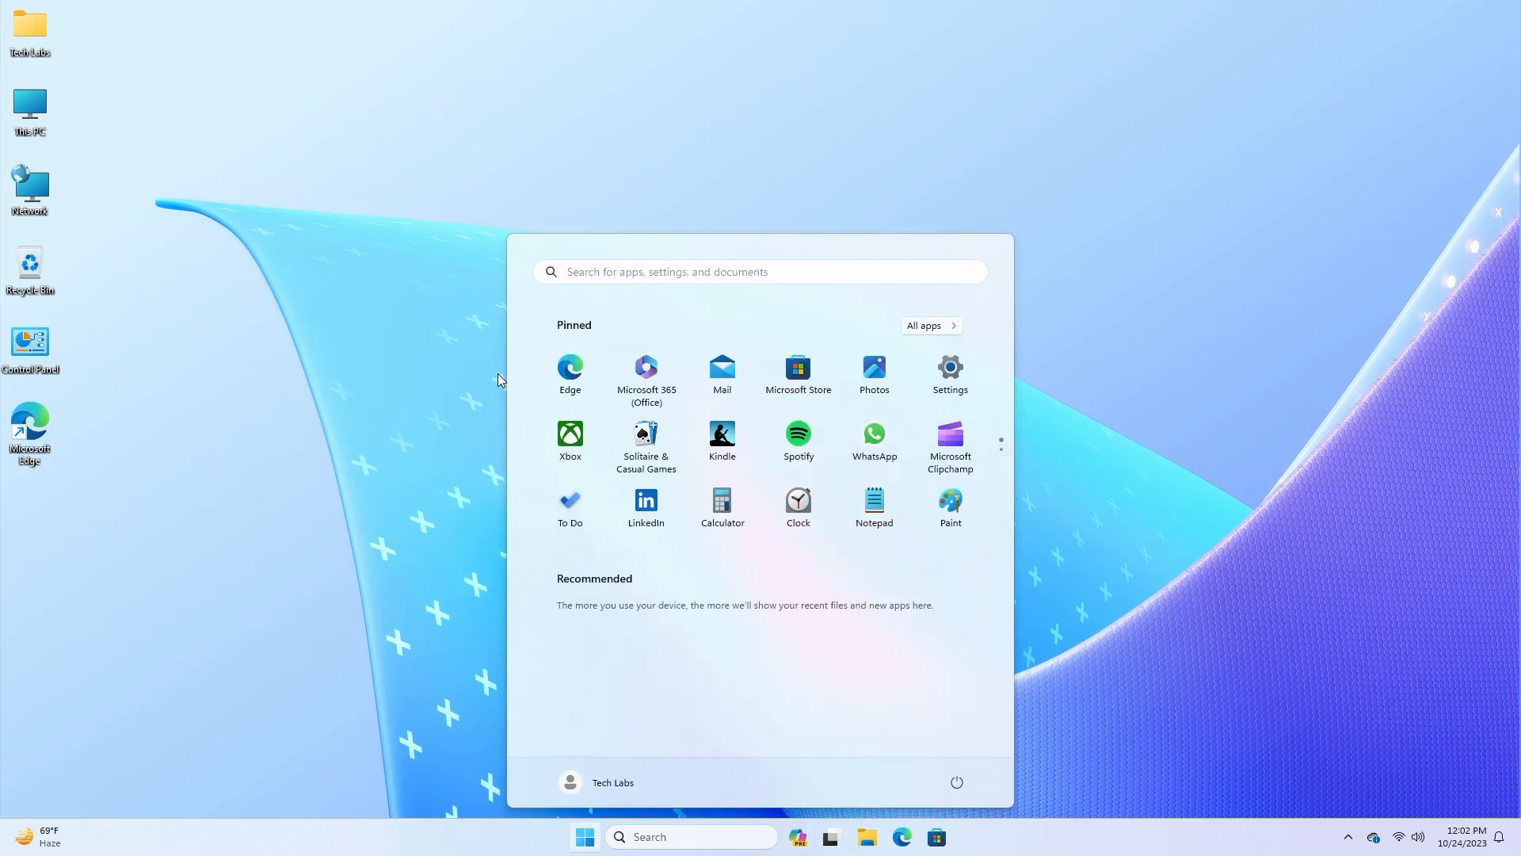
pyautogui.write('registry Editor')
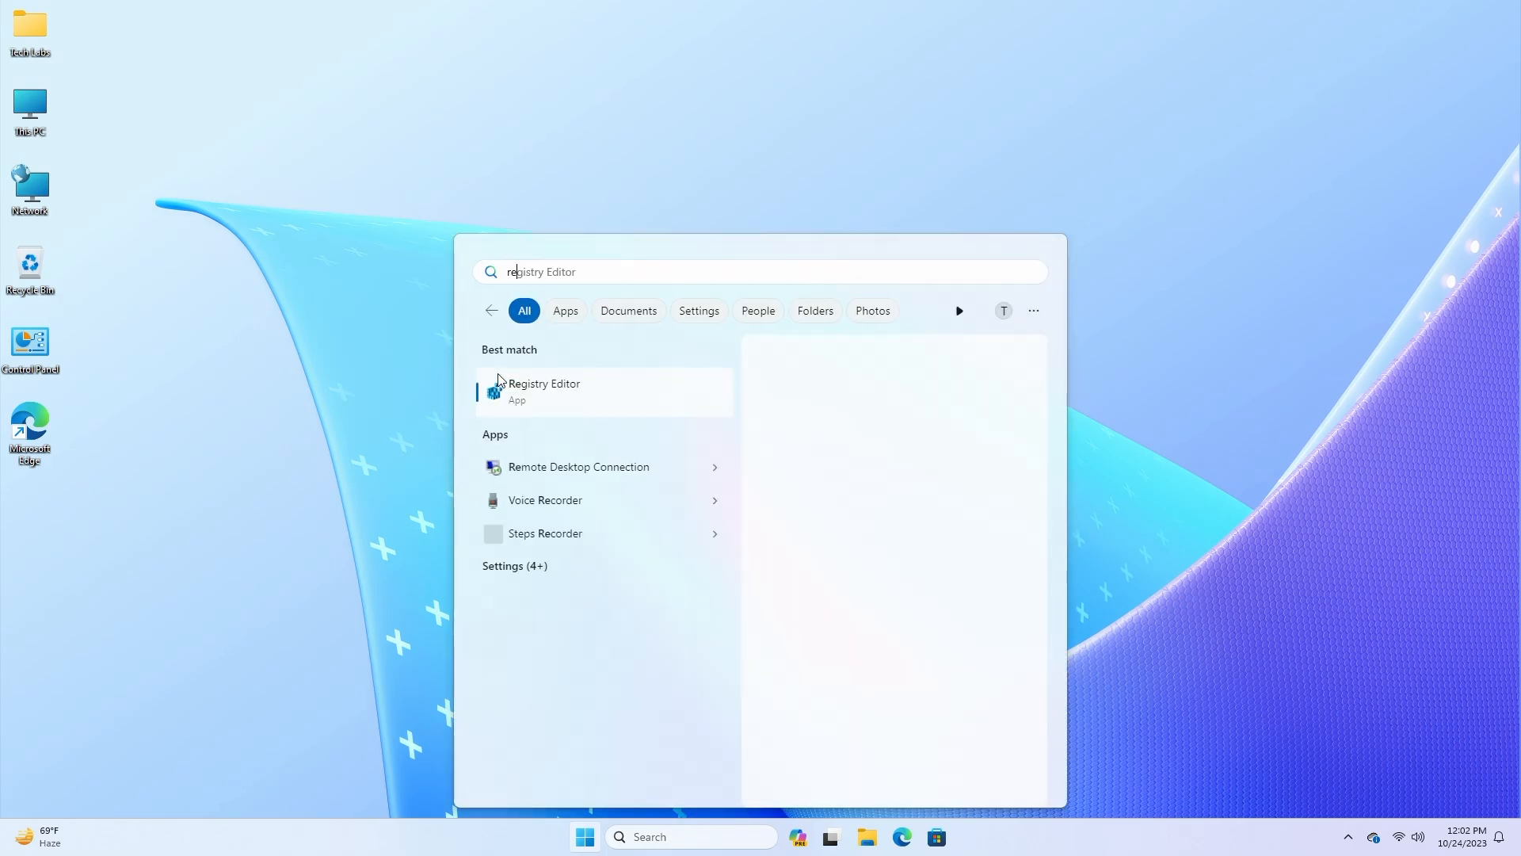
pyautogui.write('reged')
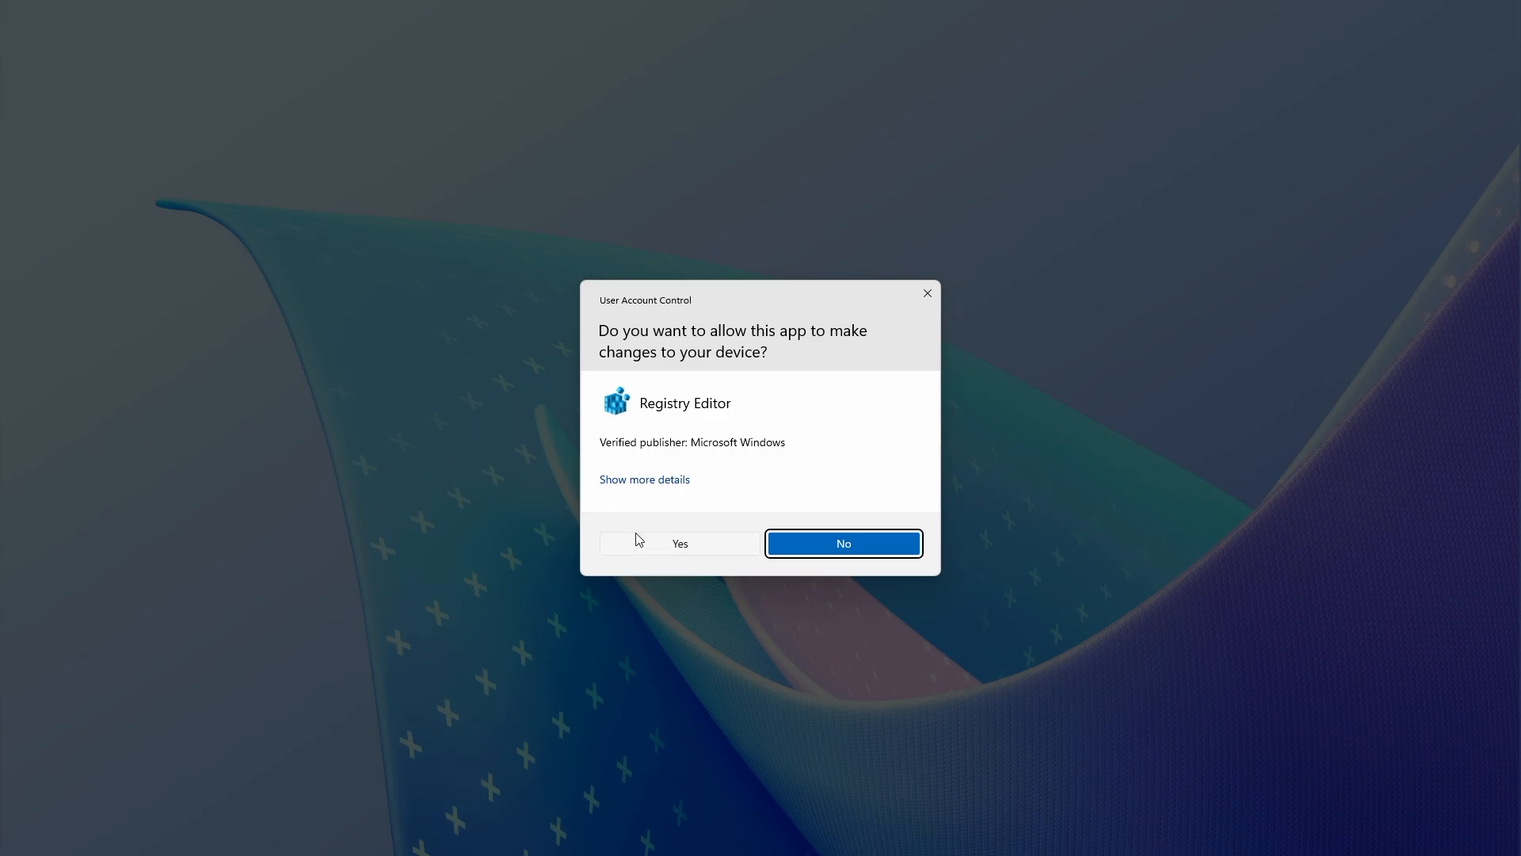
# - Allow the UAC prompt and navigate to HKEY_CLASSES_ROOT\DesktopBackground\Shell
pyautogui.click(679, 544)
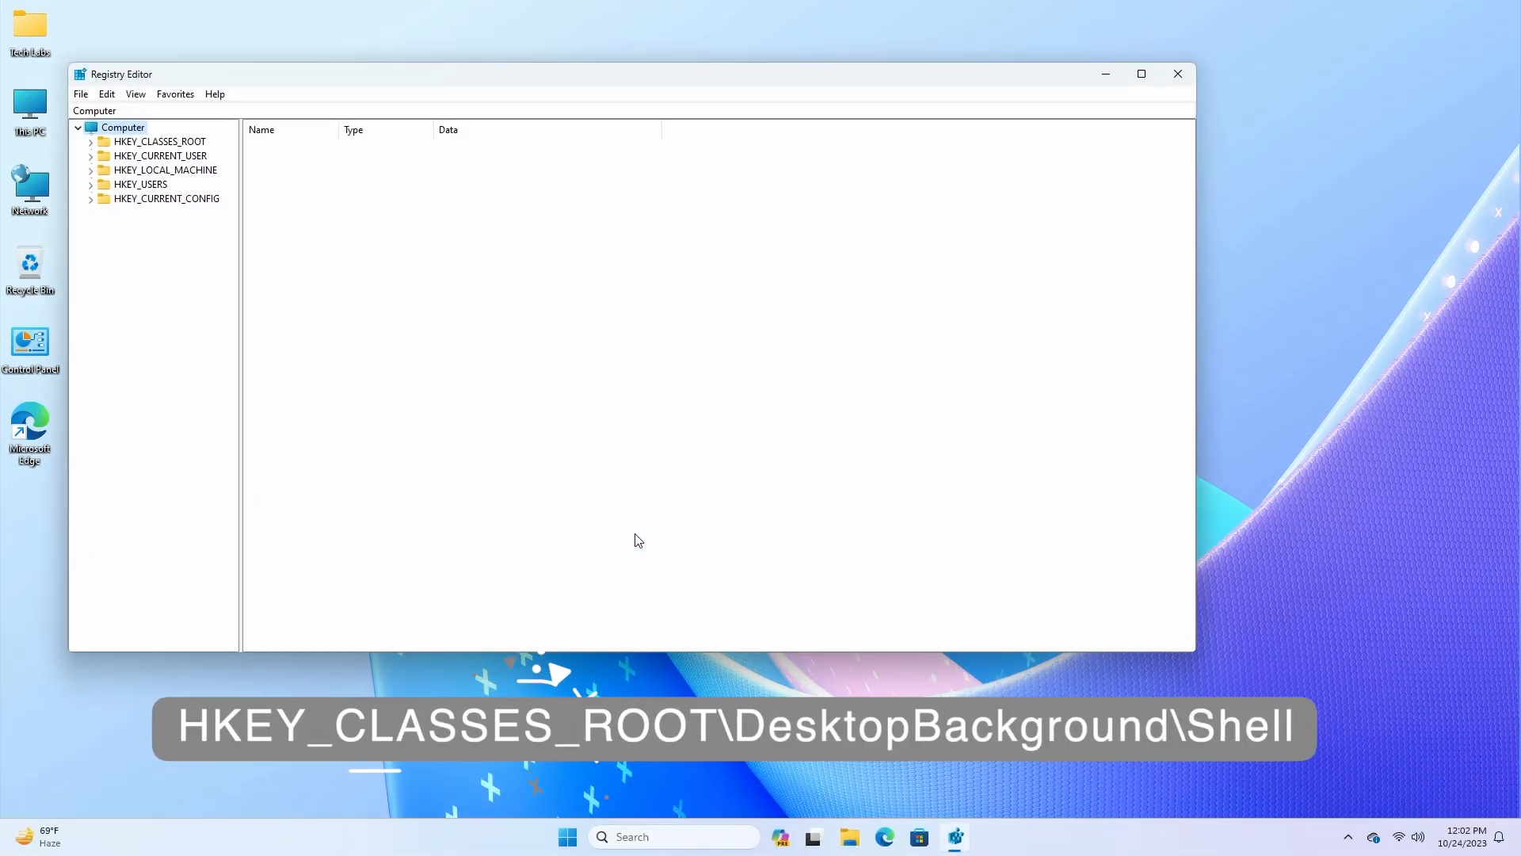
pyautogui.click(90, 141)
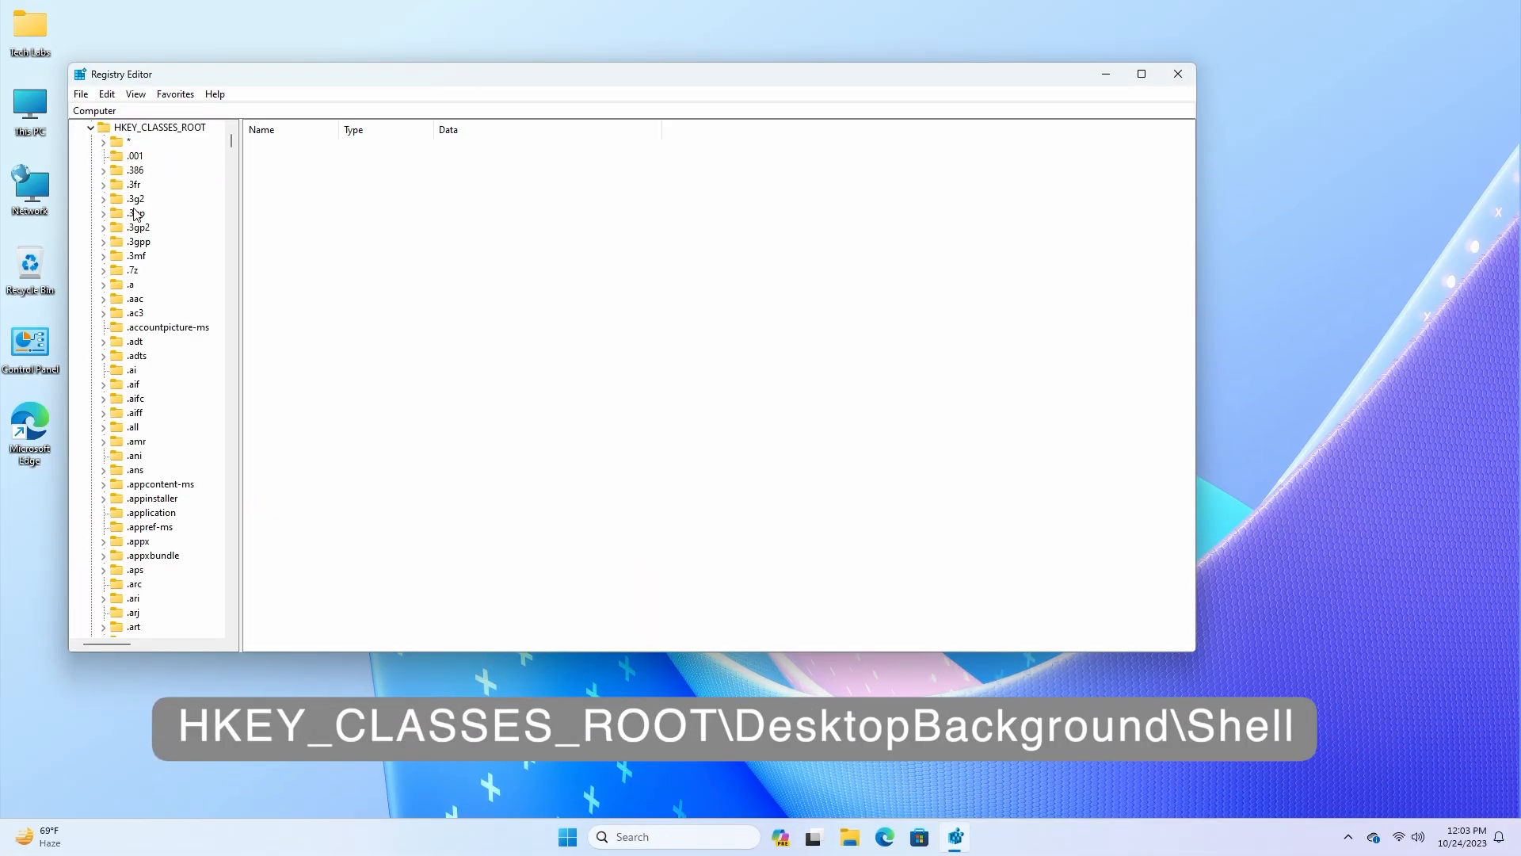
pyautogui.scroll(-3)
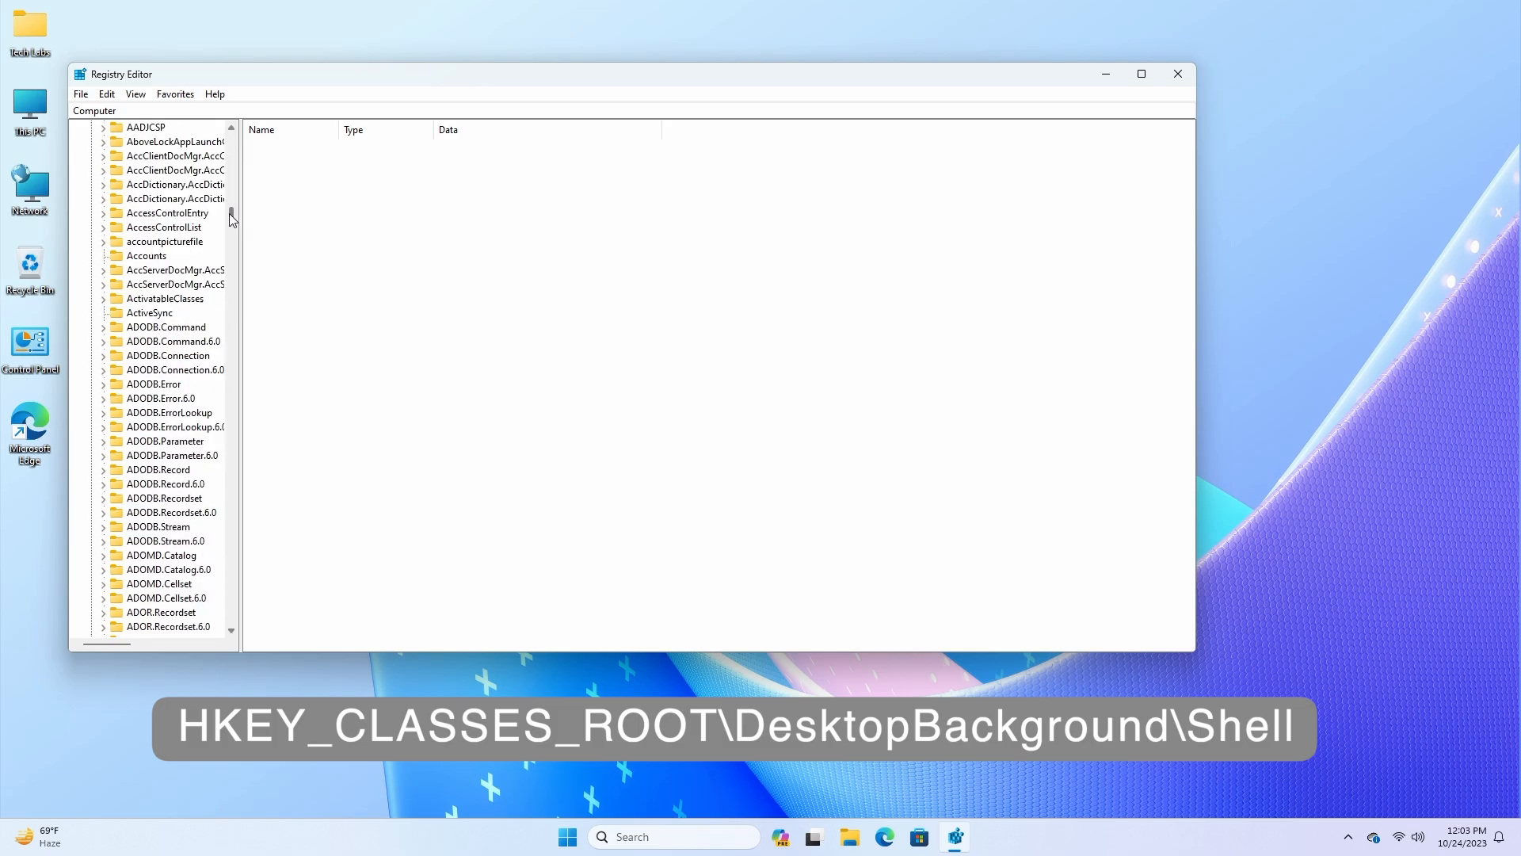
pyautogui.scroll(-3)
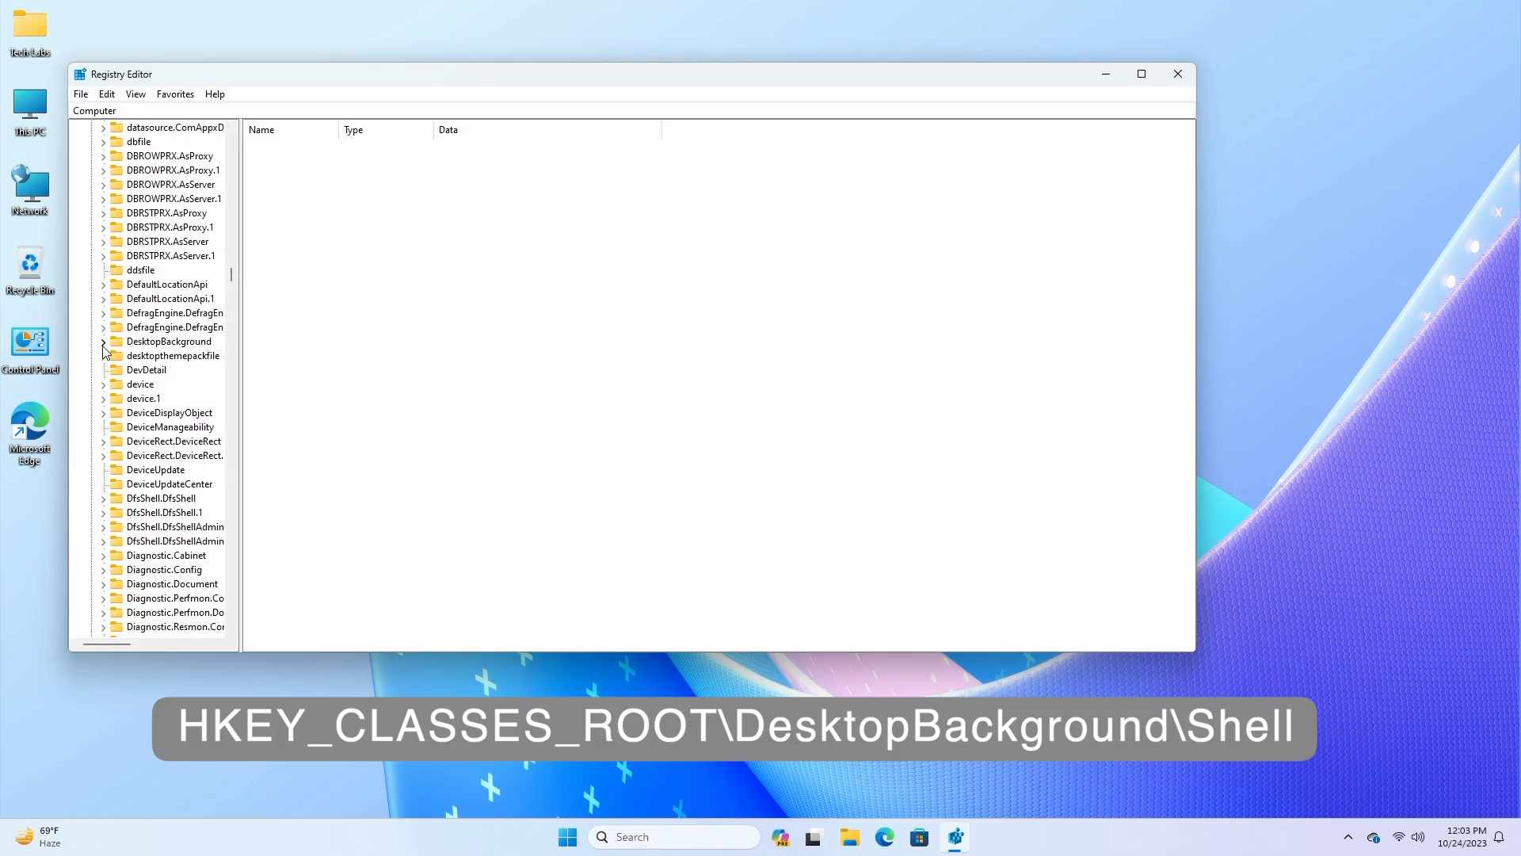
pyautogui.click(103, 341)
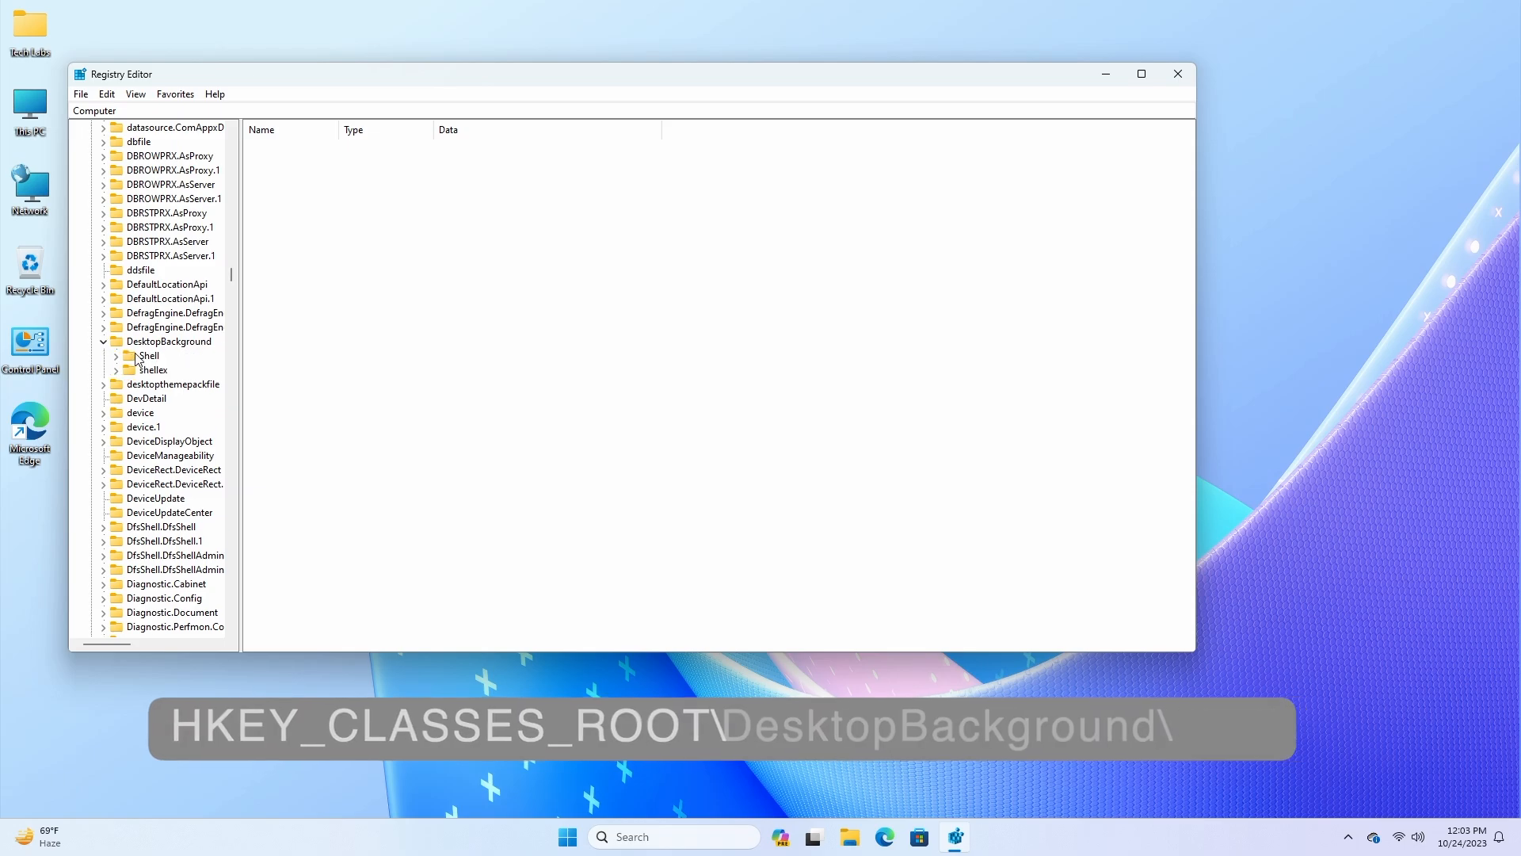
pyautogui.click(148, 355)
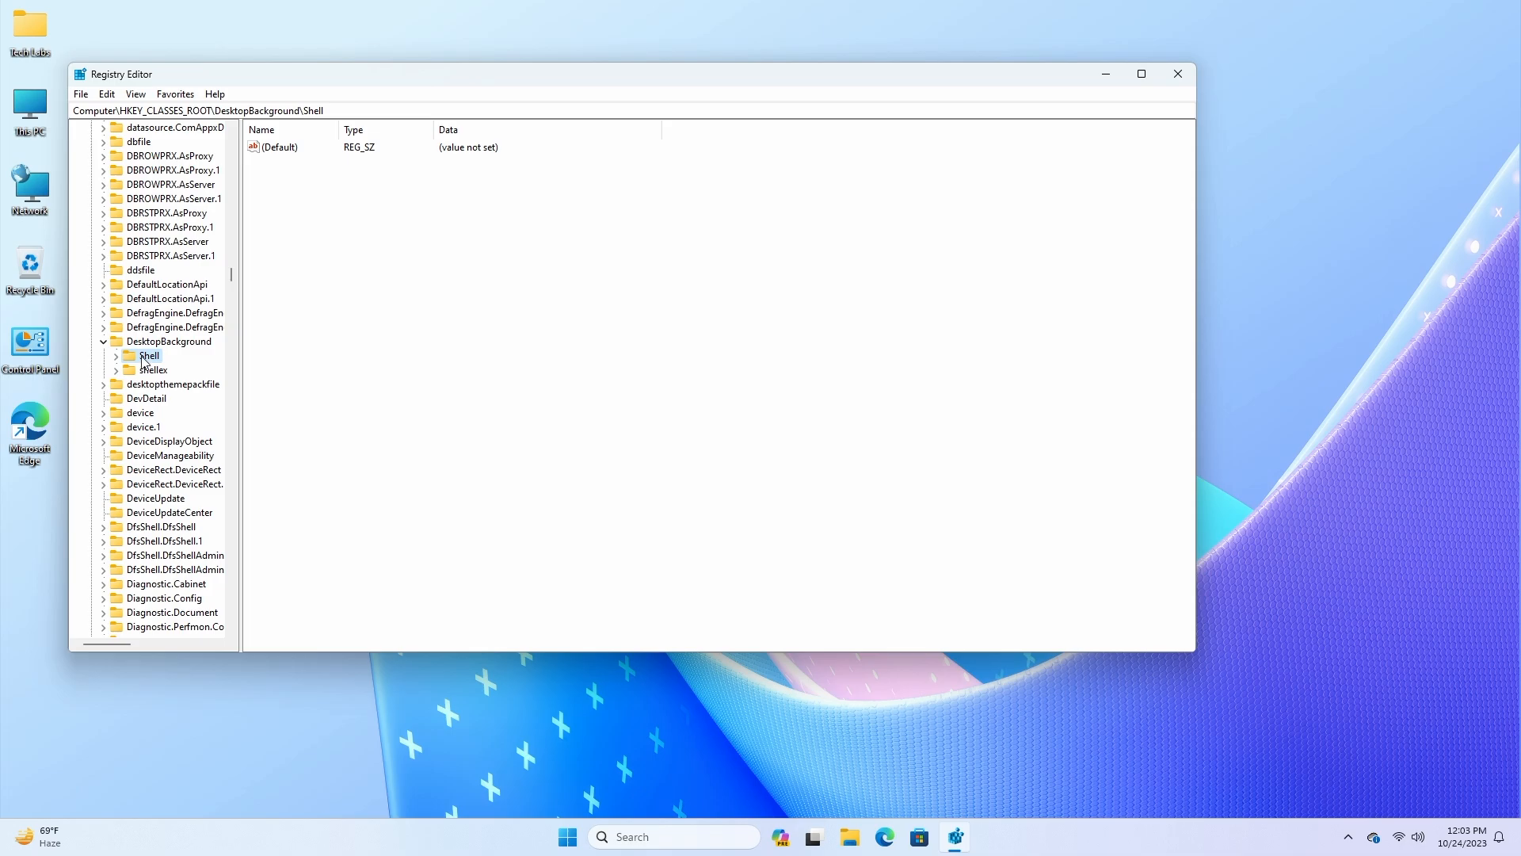
# - Create a new subkey named Copilot under DesktopBackground\Shell
pyautogui.rightClick(148, 355)
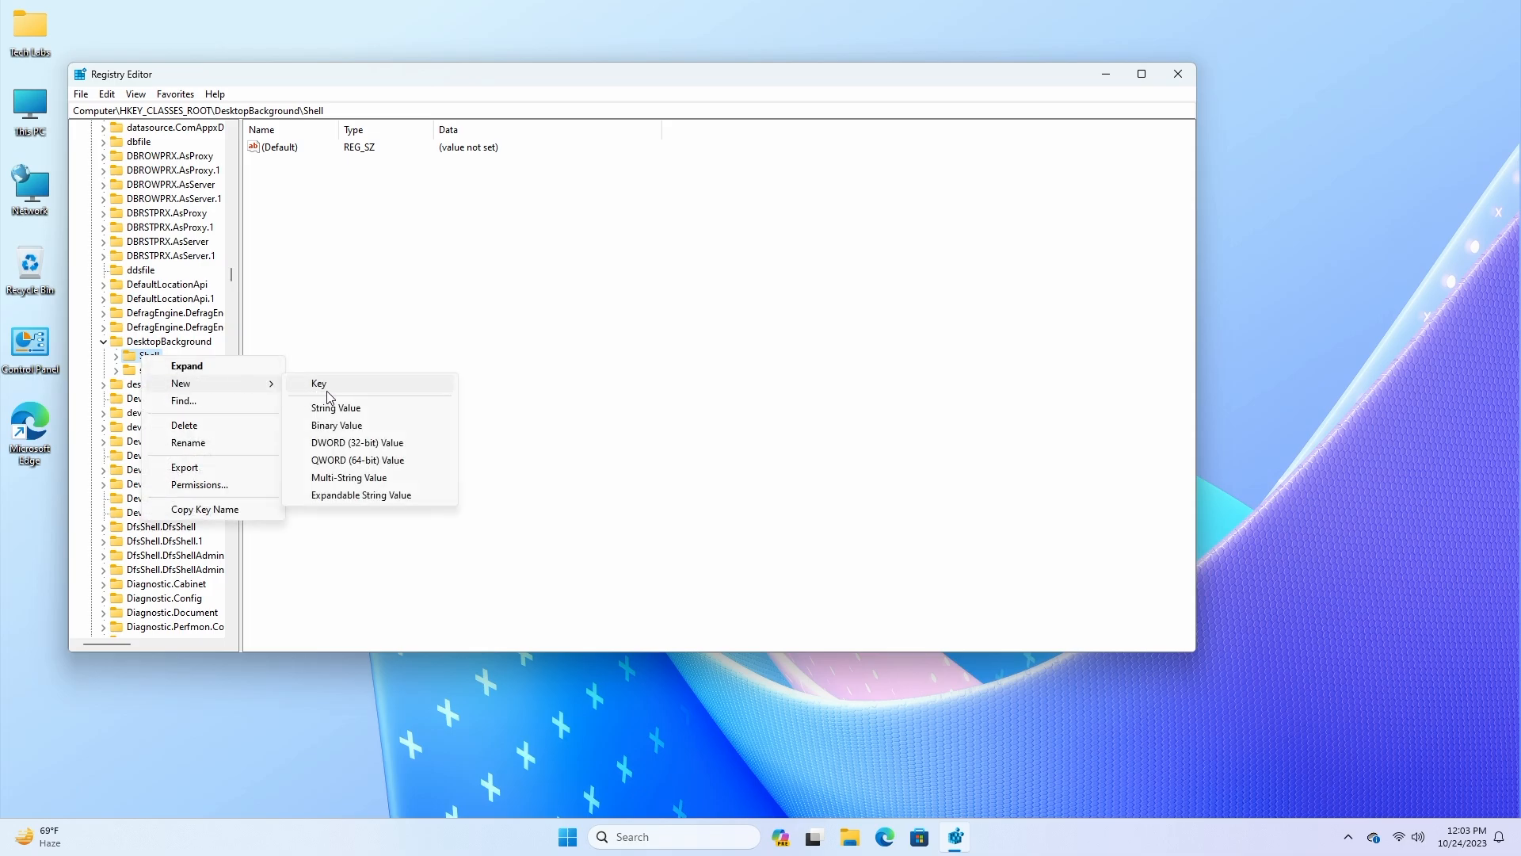
pyautogui.click(319, 383)
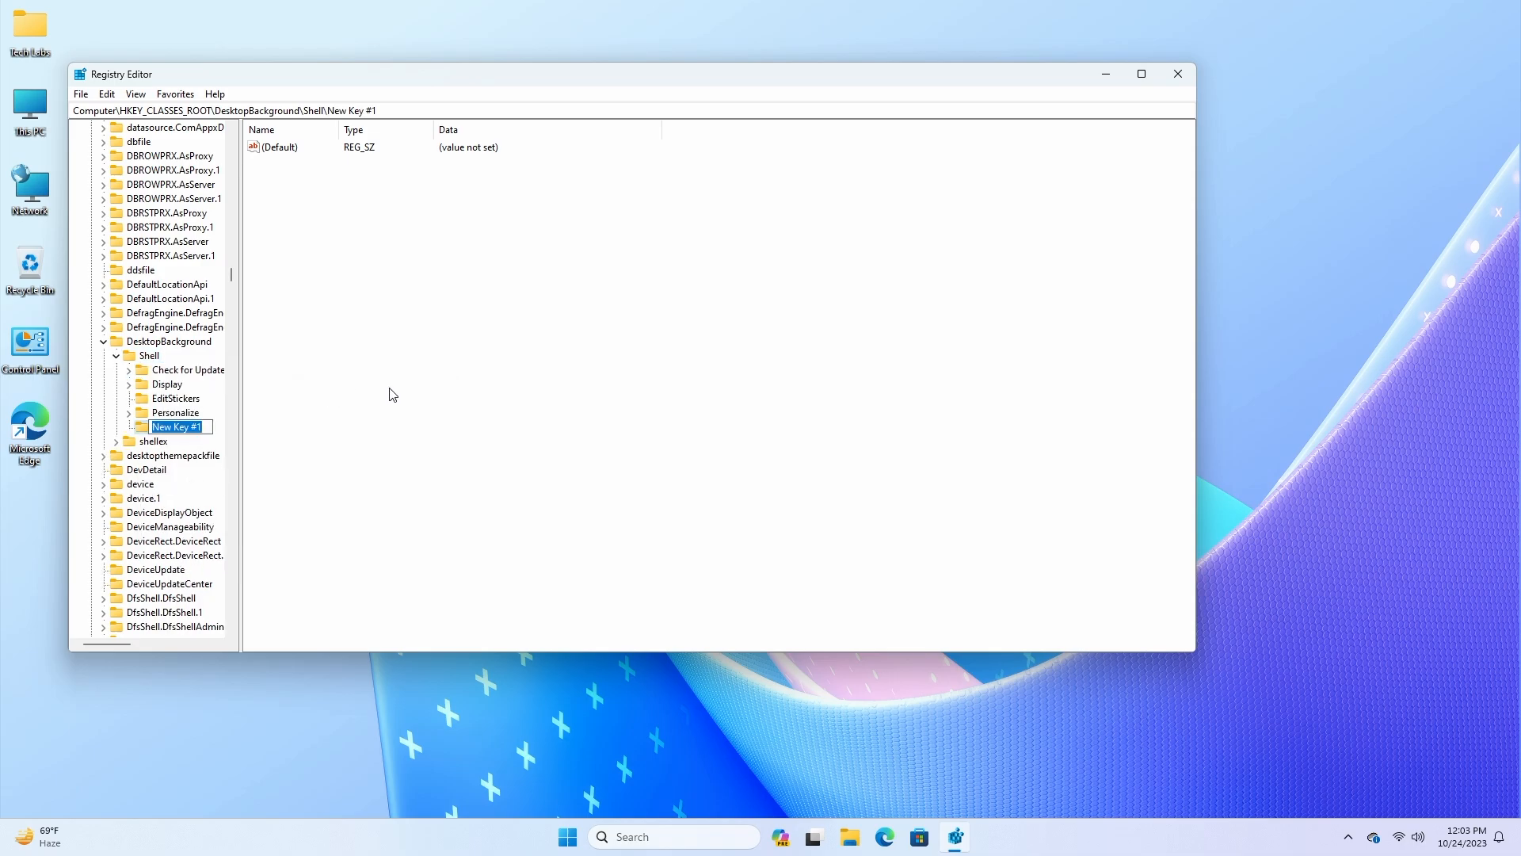
pyautogui.write('C')
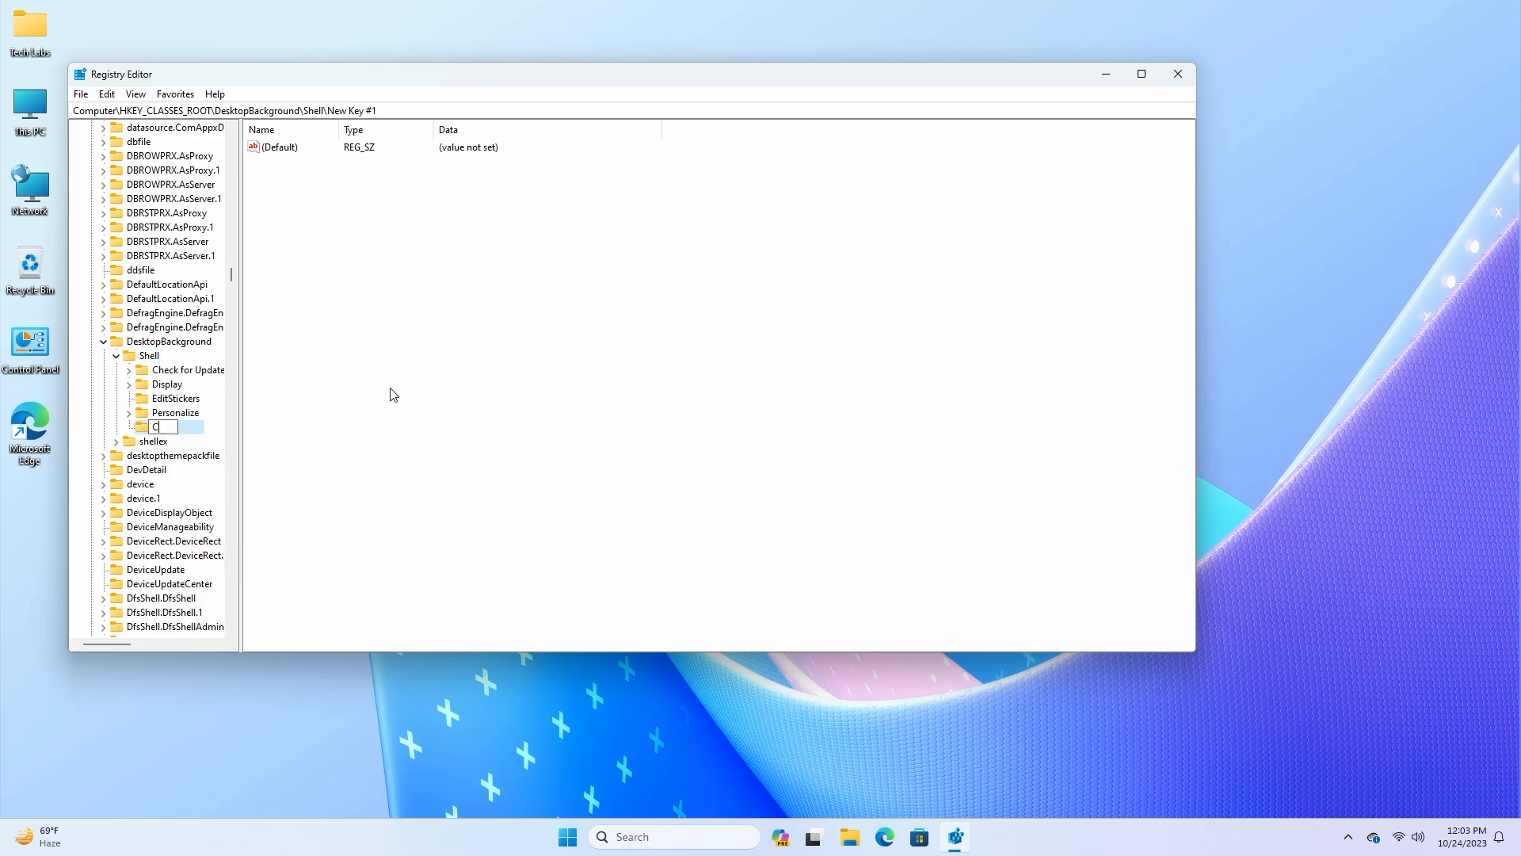
pyautogui.write('opilot')
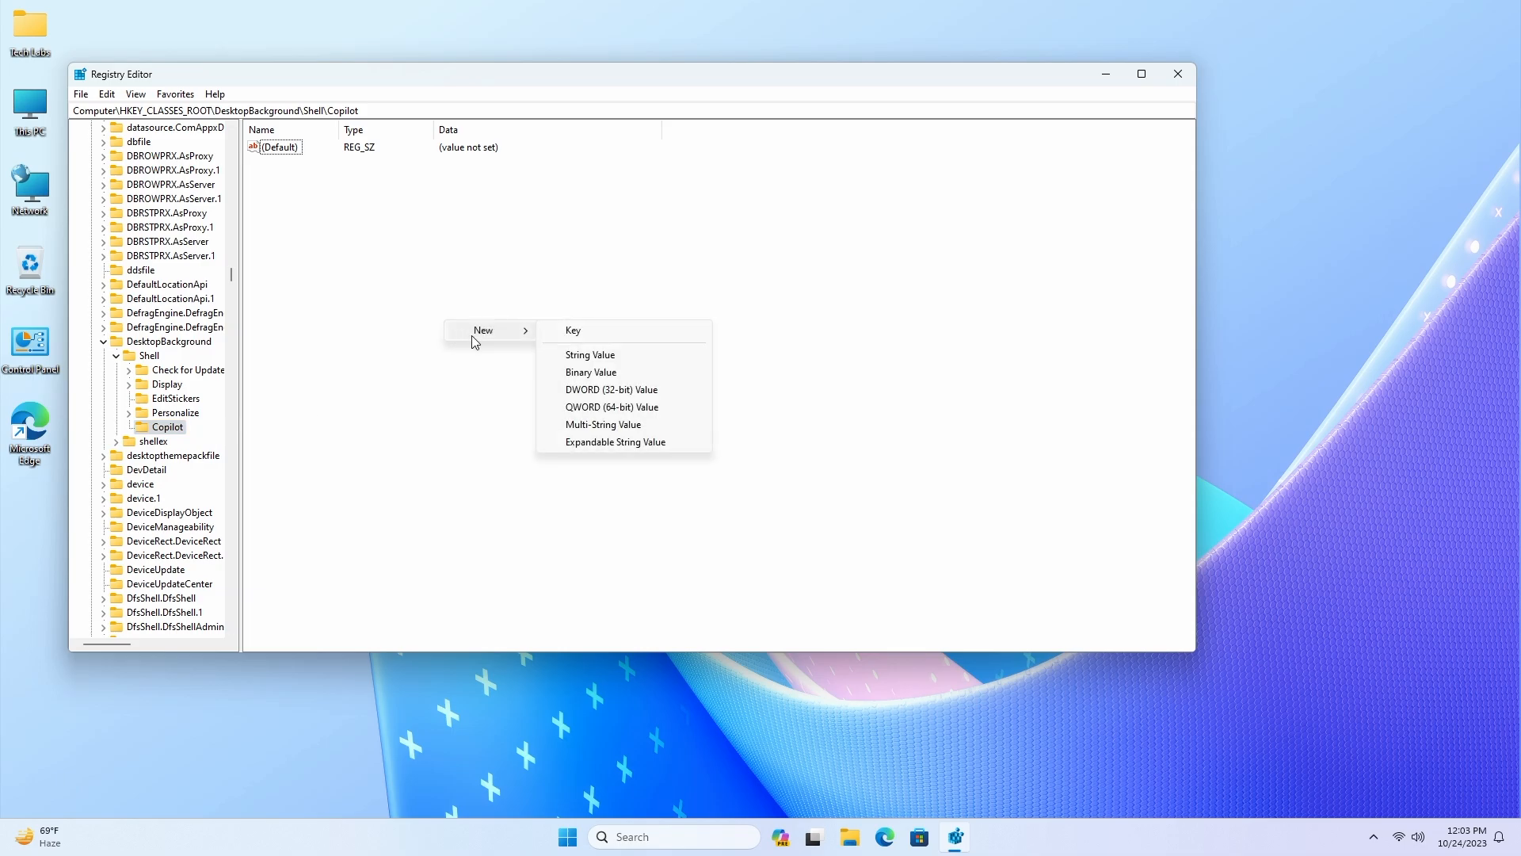
# - Add a new string value named MUIVerb to the Copilot key
pyautogui.click(589, 354)
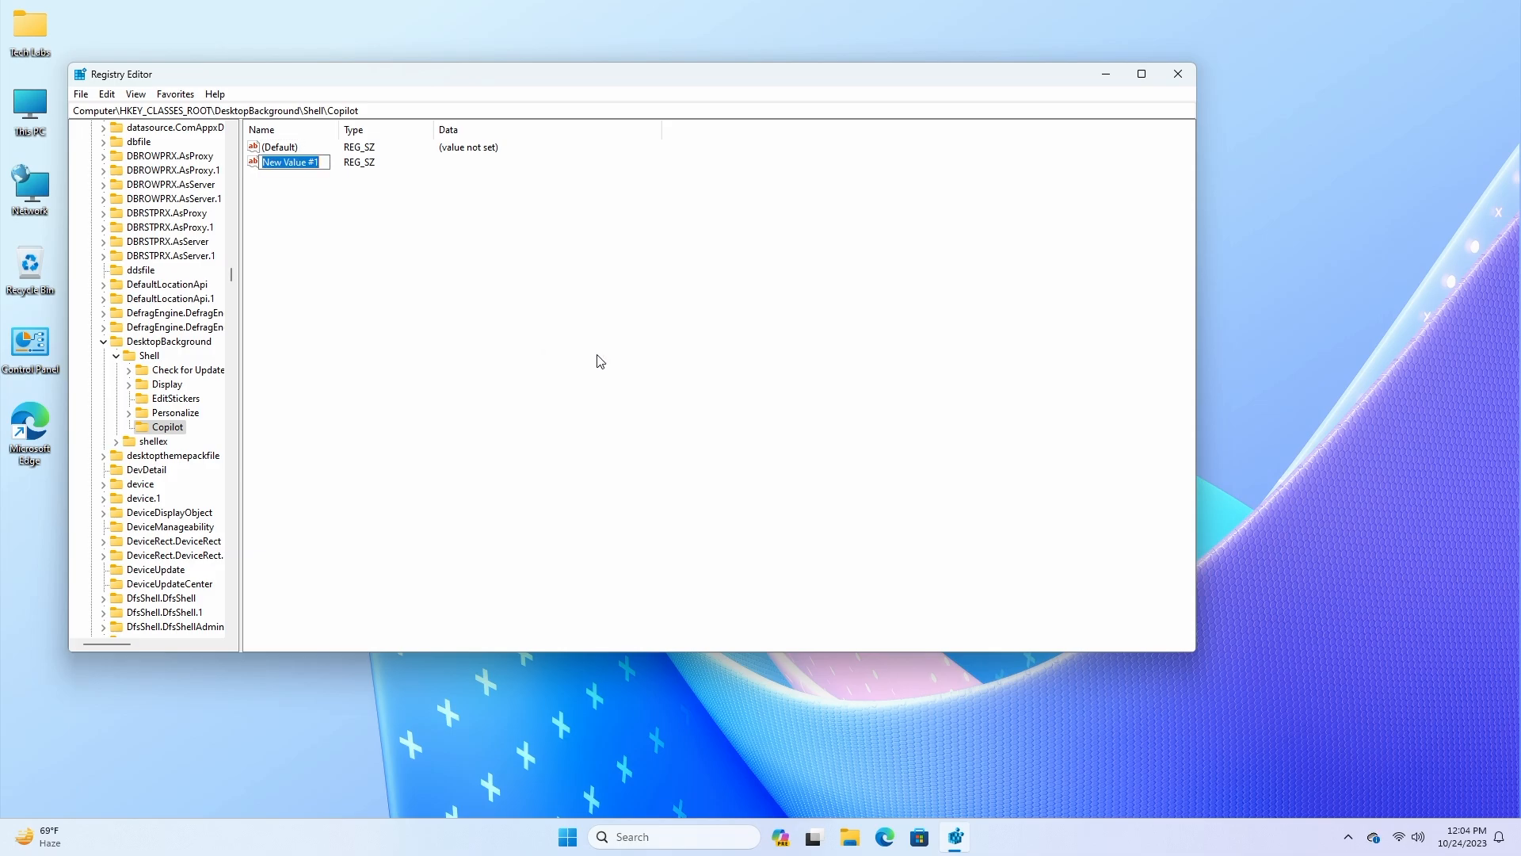
pyautogui.write('MUI')
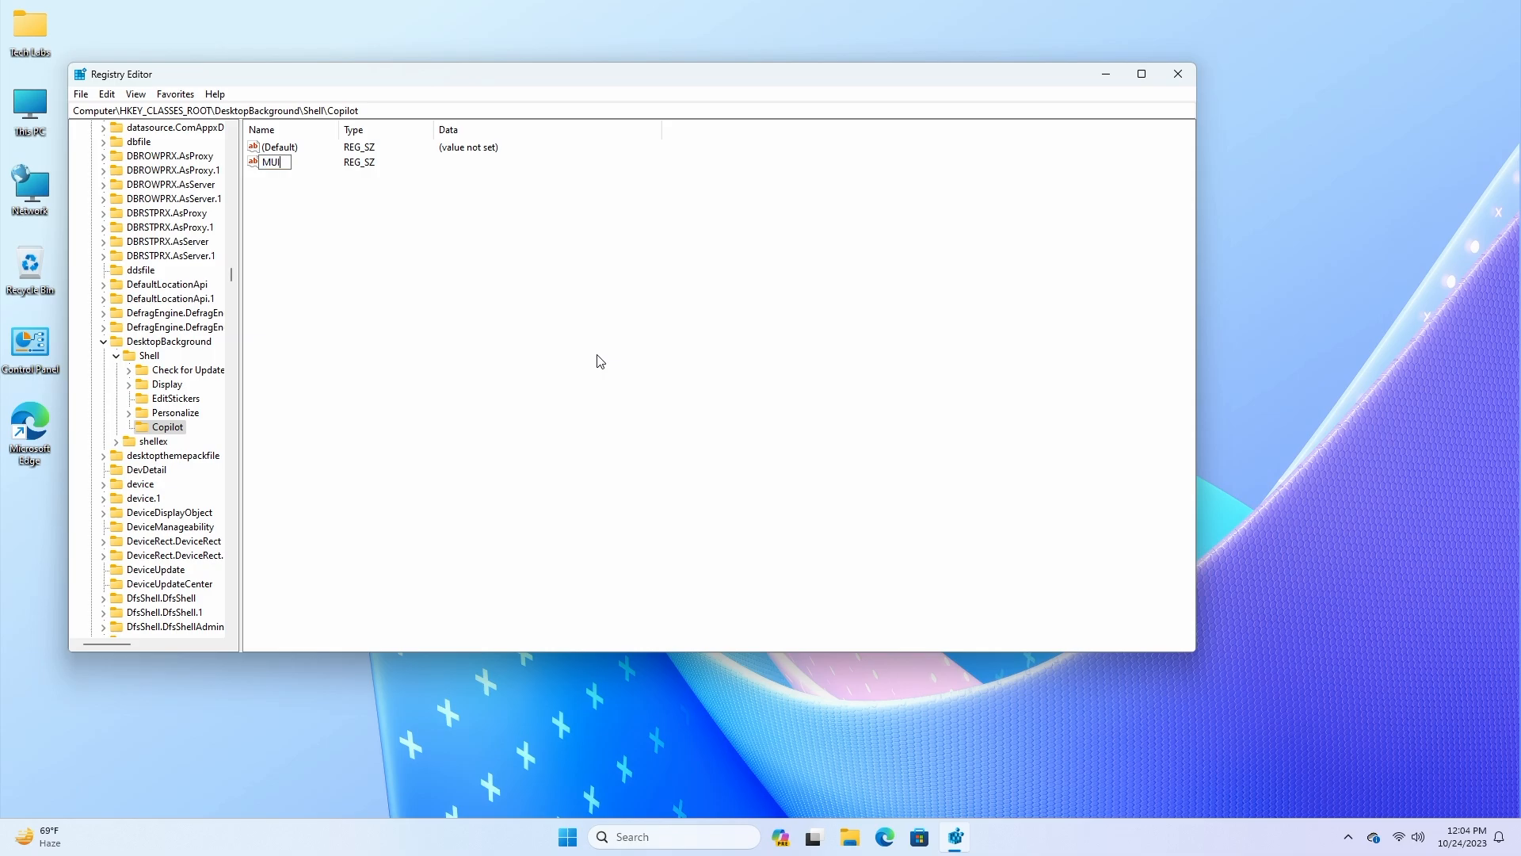
pyautogui.write('Verb')
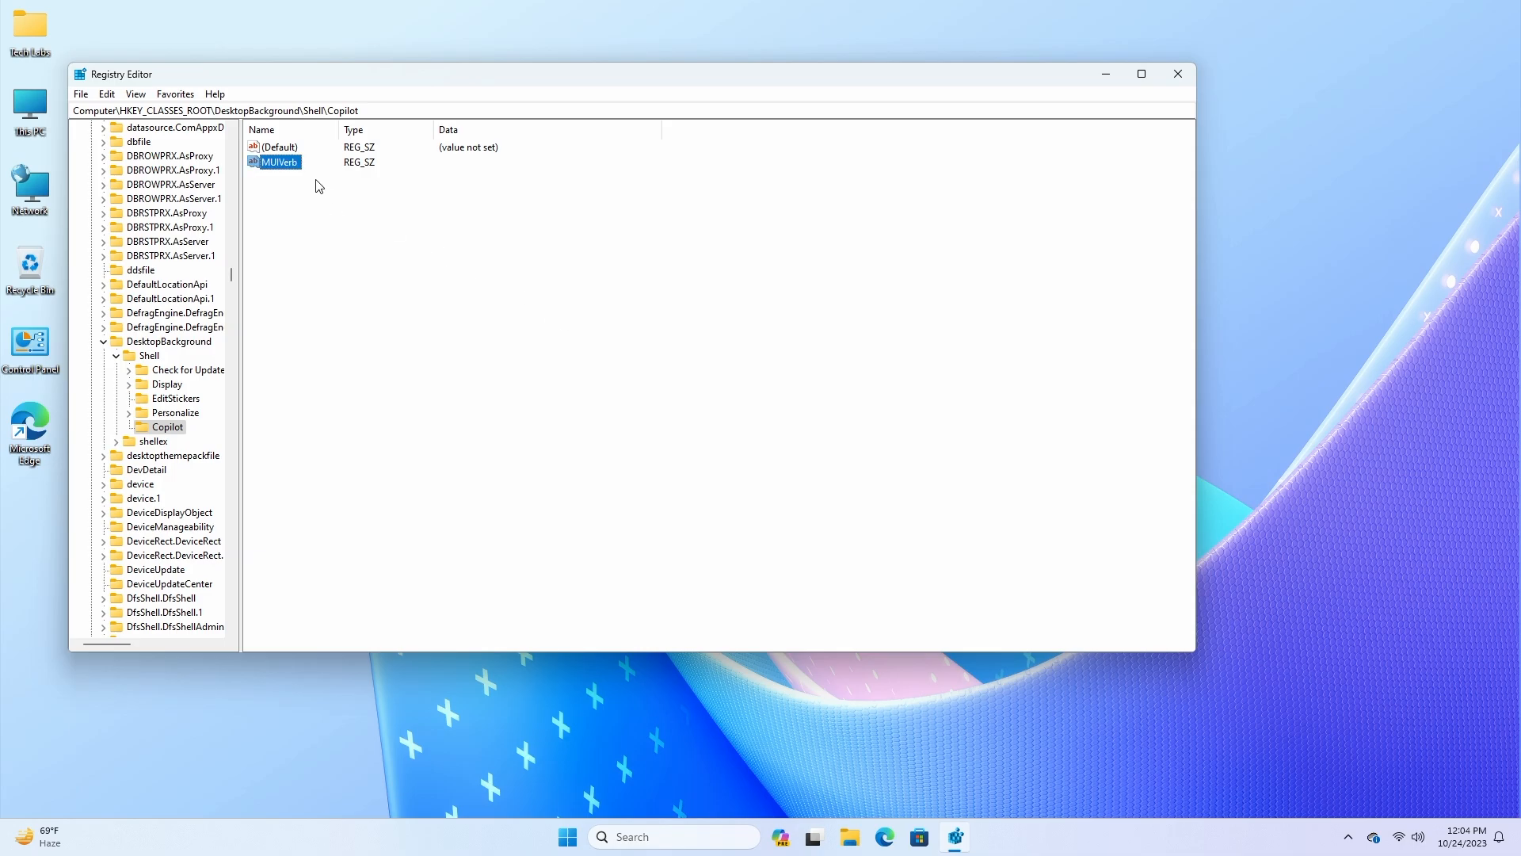
# - Set the MUIVerb value data to Copilot
pyautogui.doubleClick(281, 161)
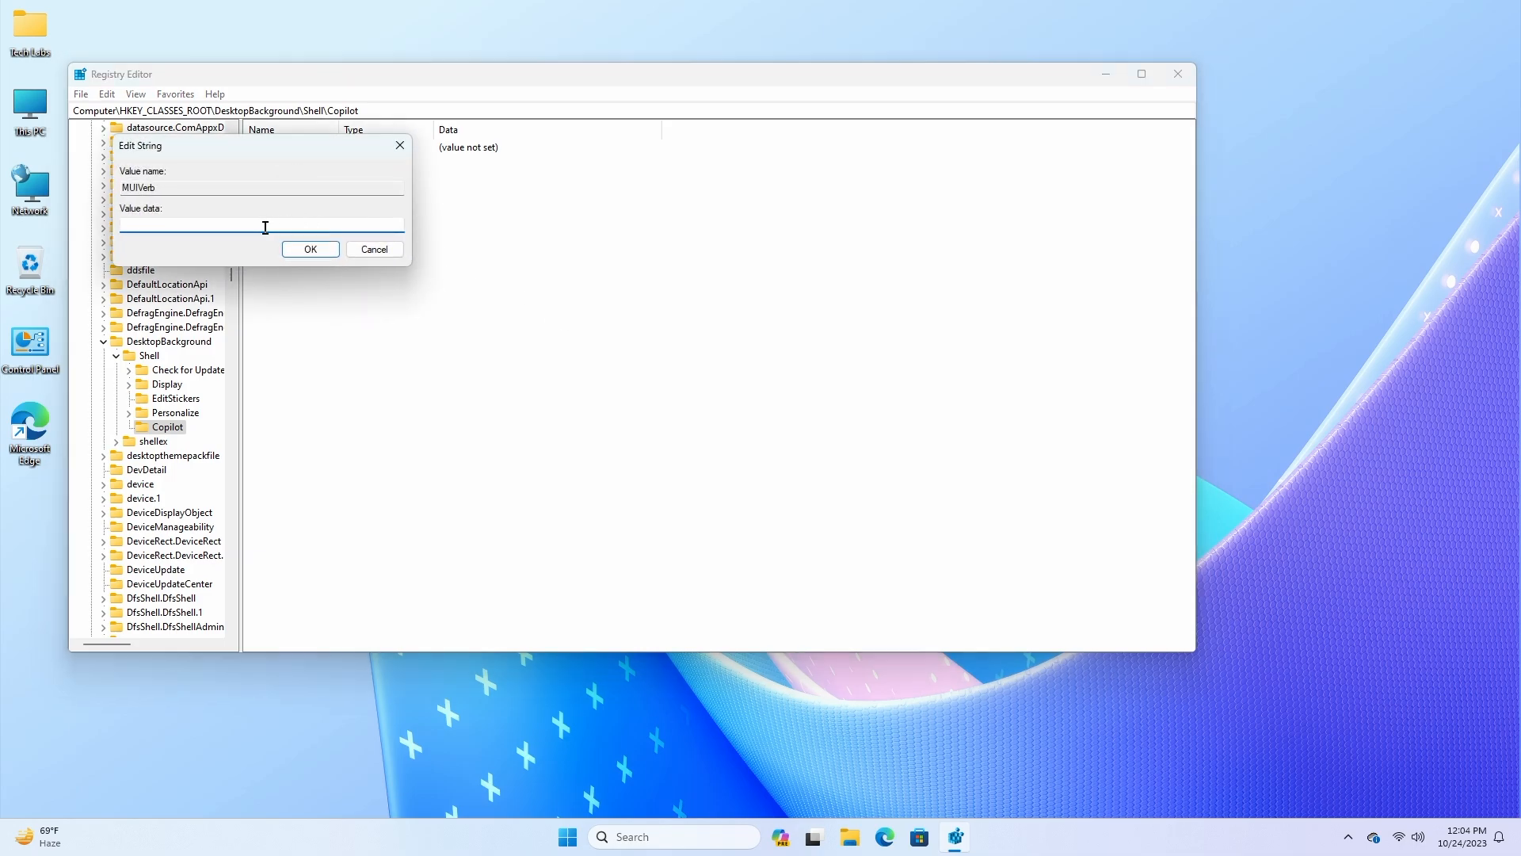
pyautogui.write('Co')
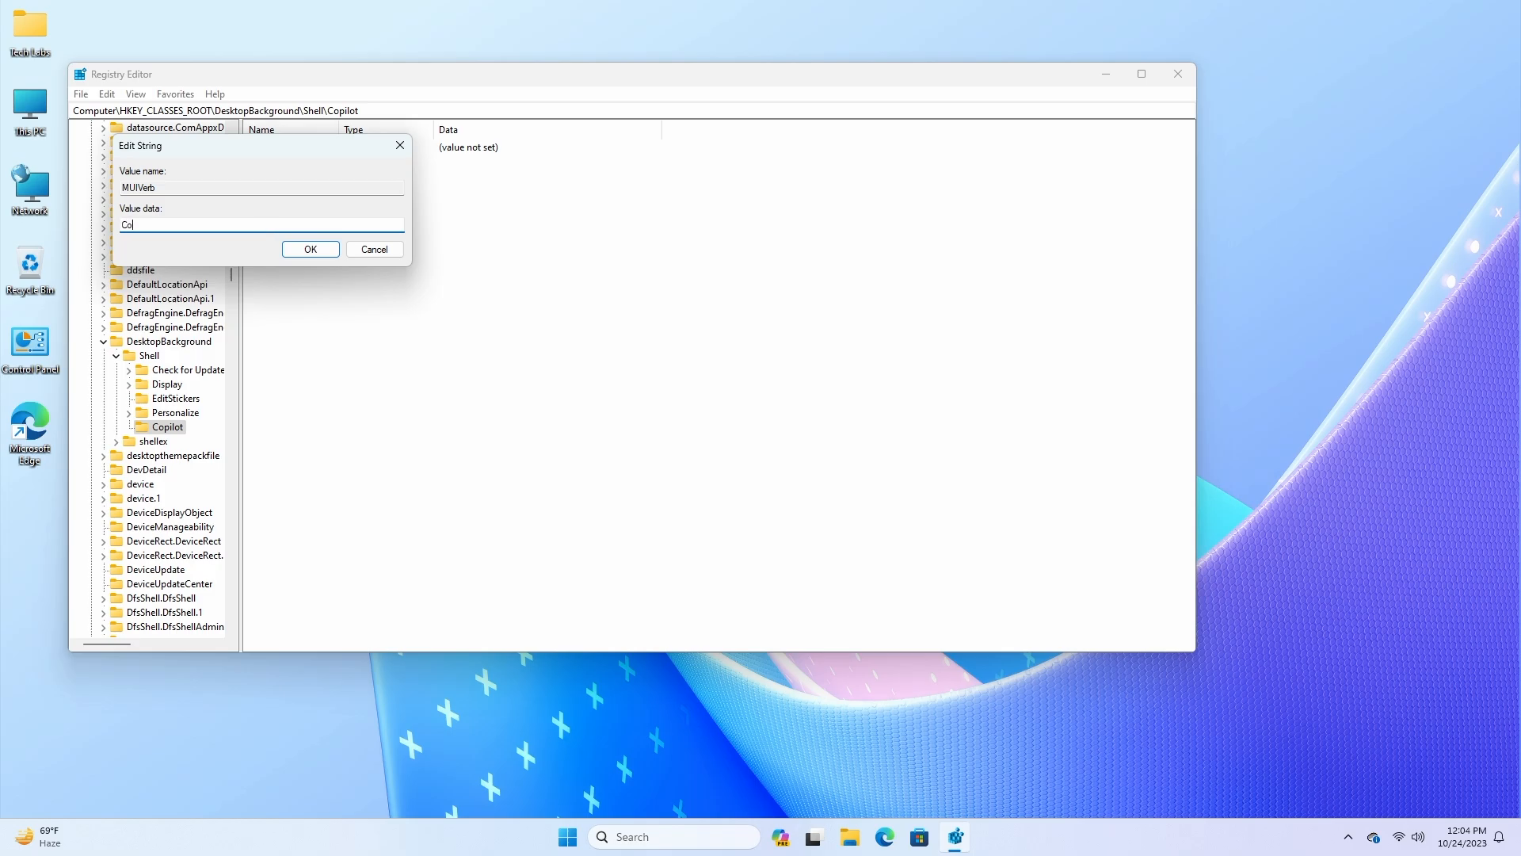
pyautogui.write('pilot')
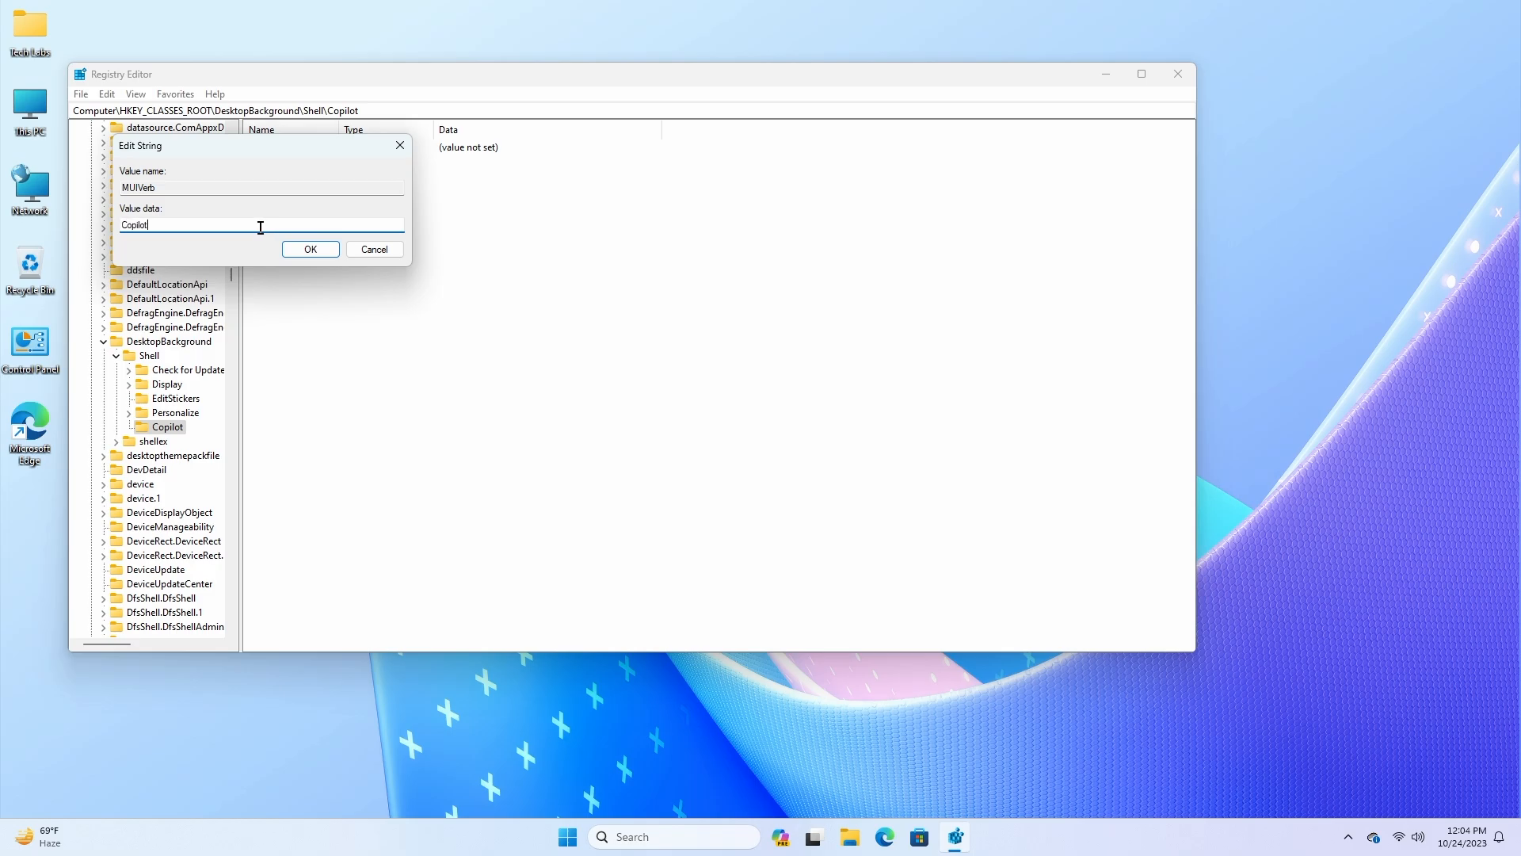
pyautogui.click(310, 250)
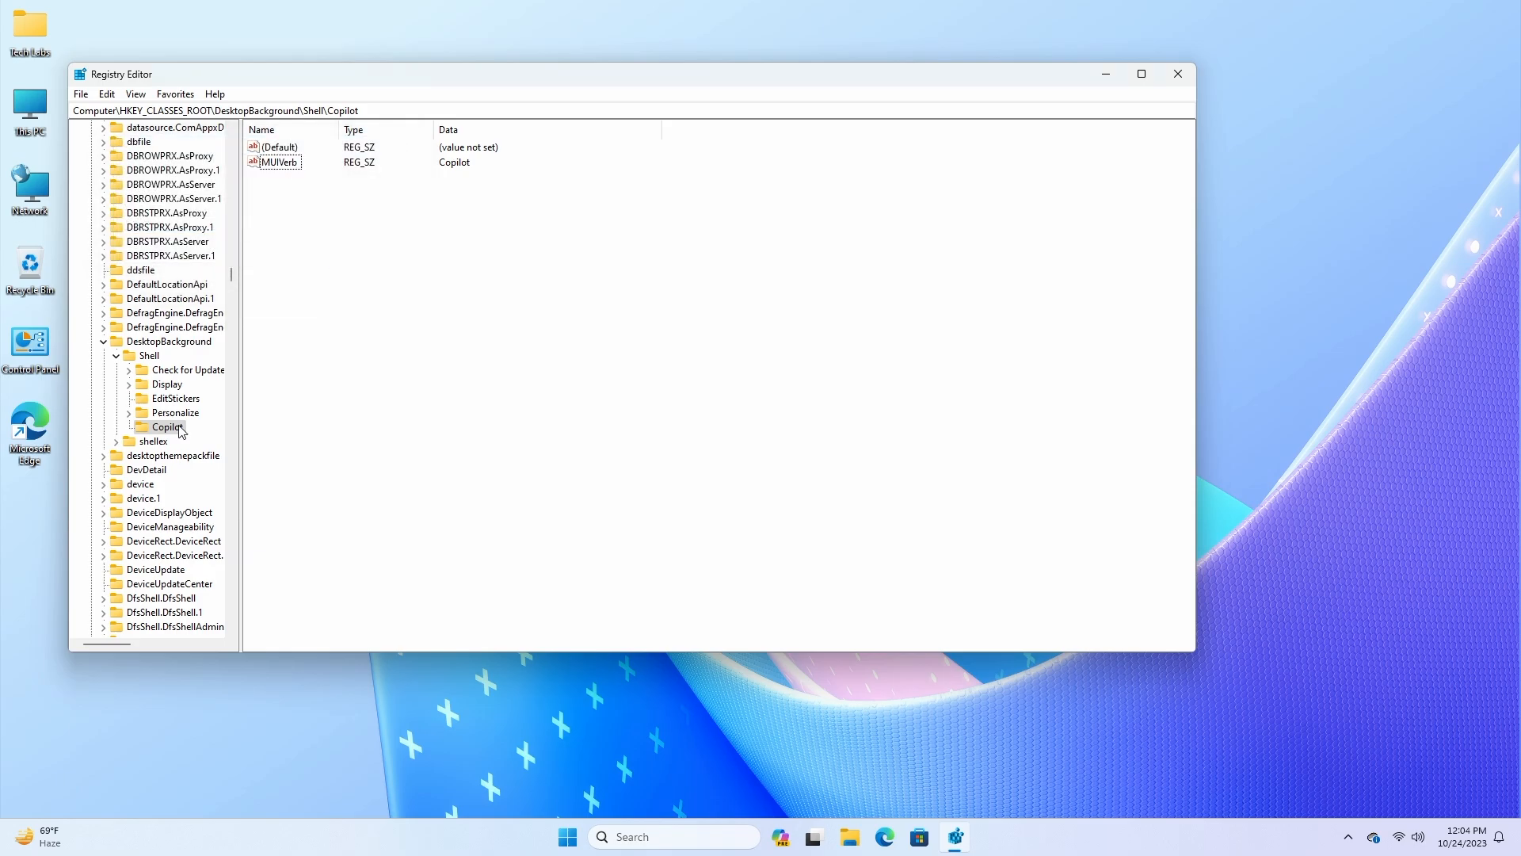
# - Create a new subkey named command under the Copilot key
pyautogui.rightClick(166, 427)
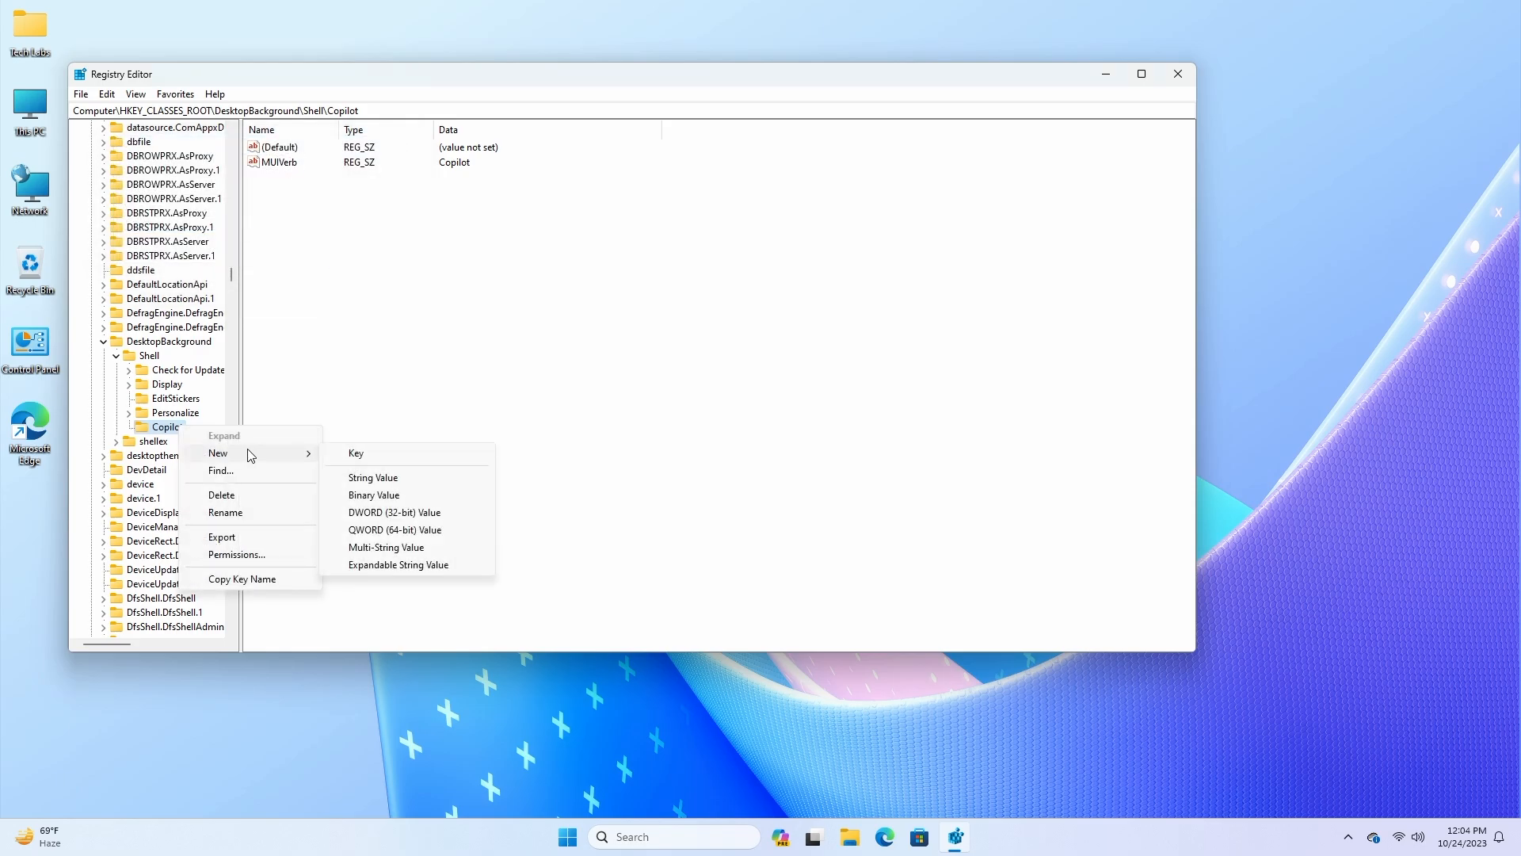
pyautogui.click(355, 454)
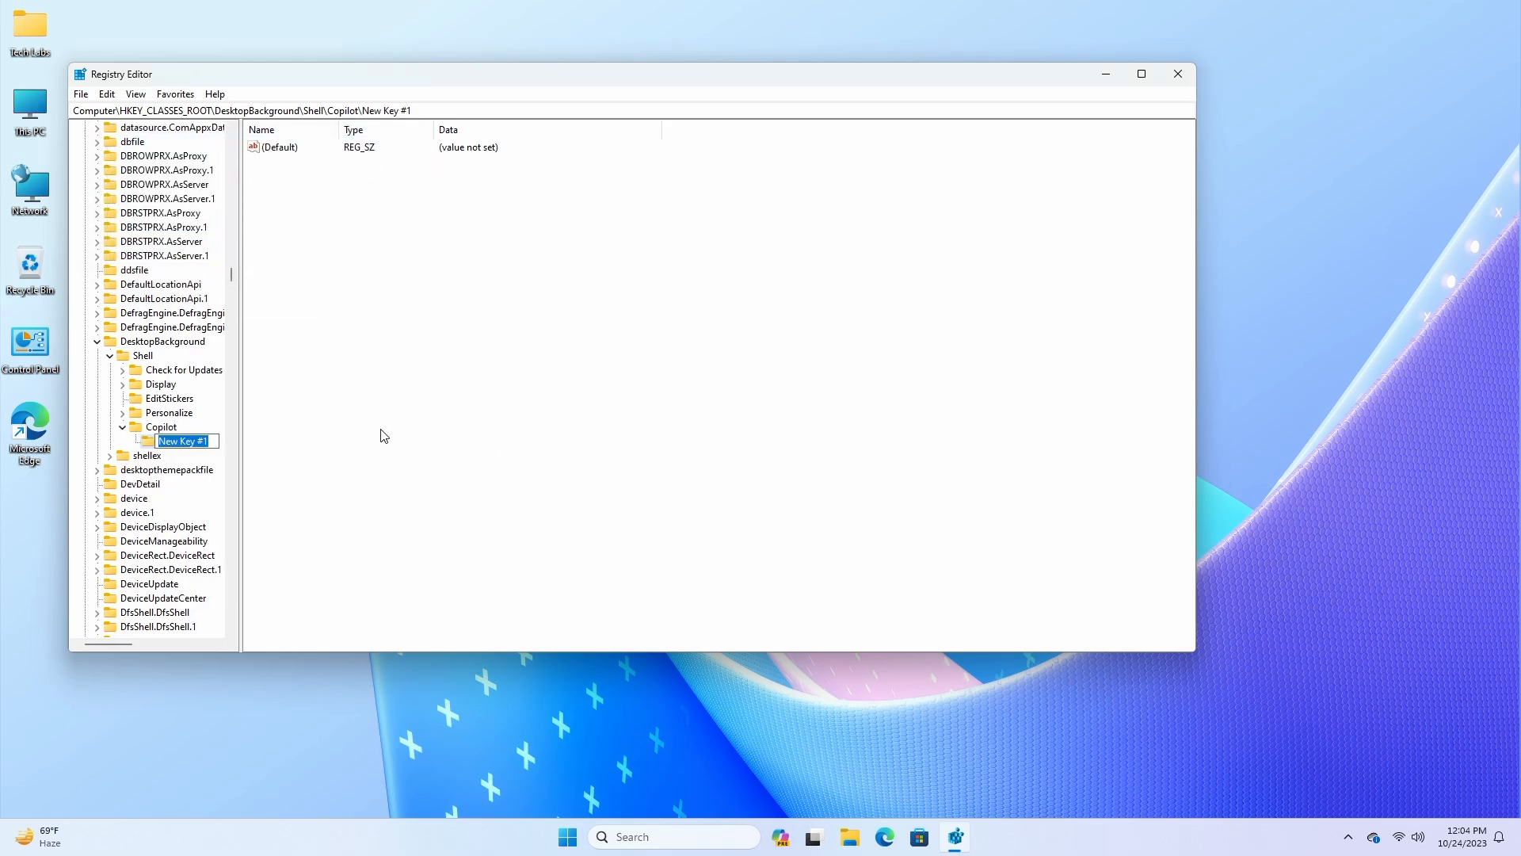
pyautogui.write('co')
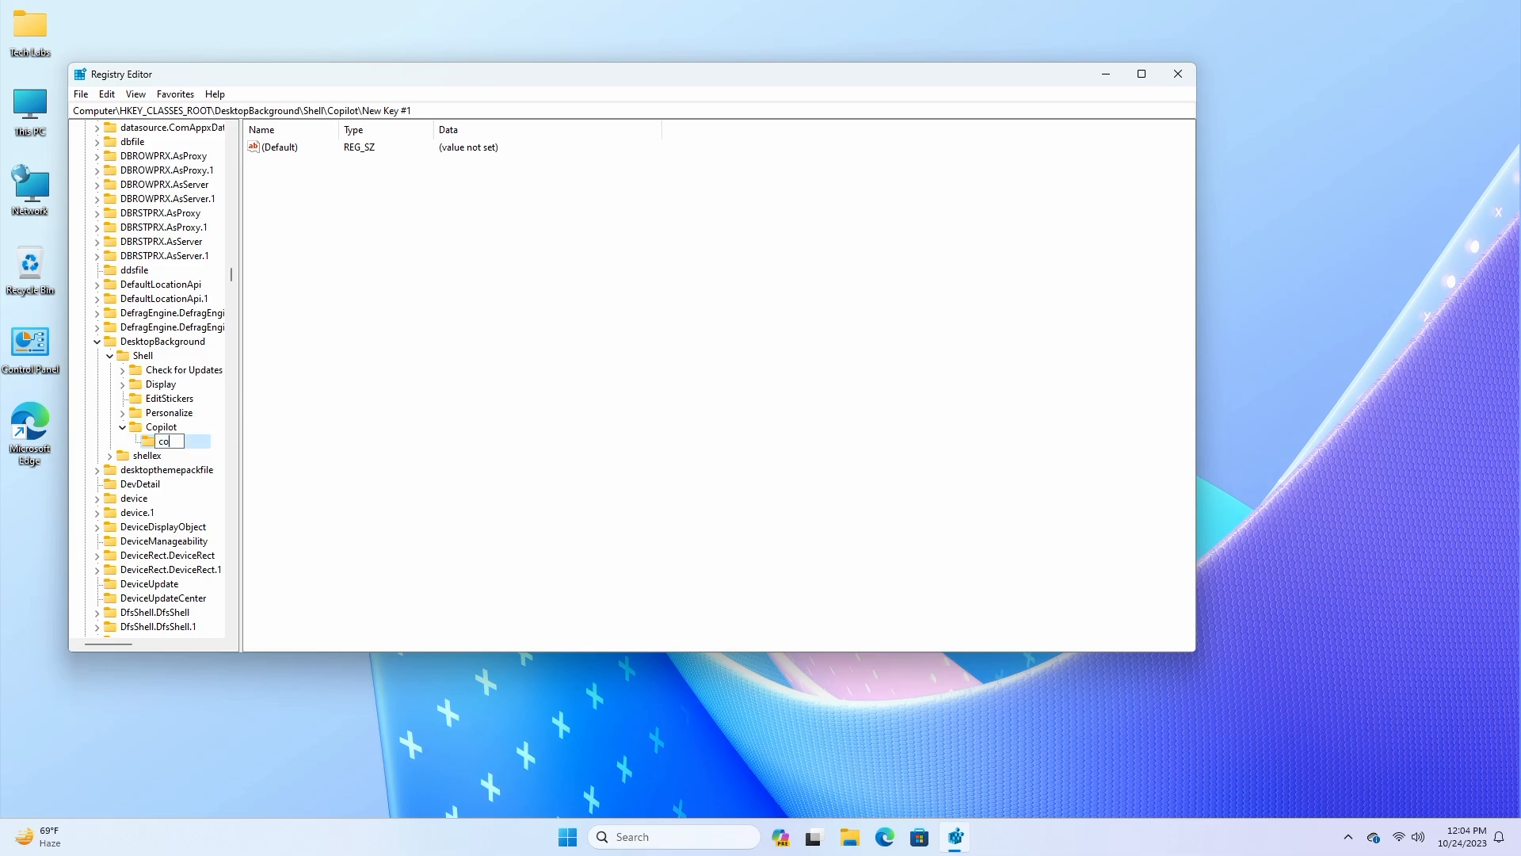
pyautogui.write('command')
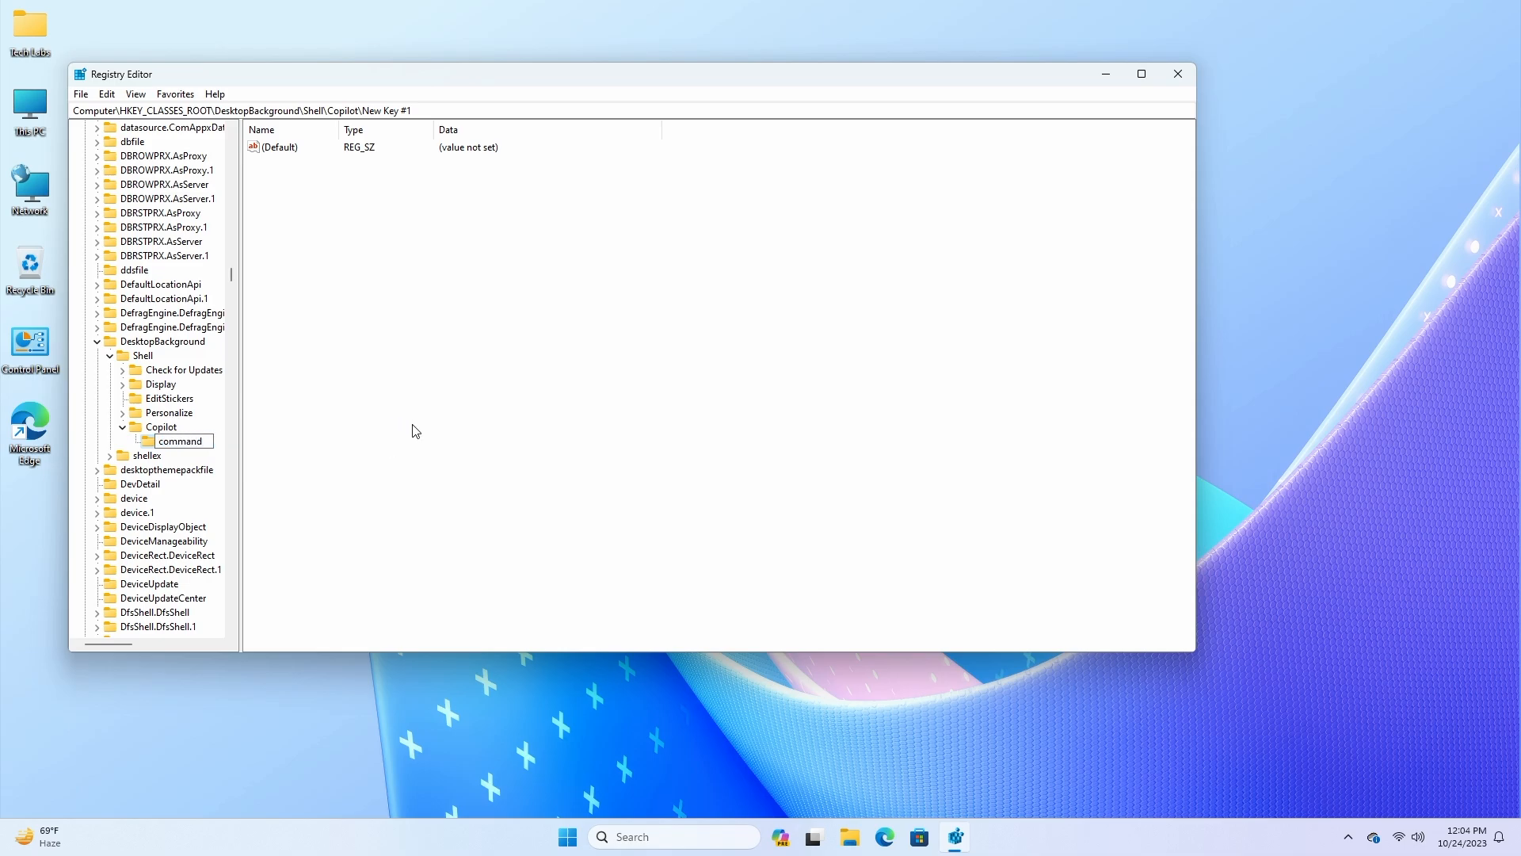
pyautogui.click(179, 441)
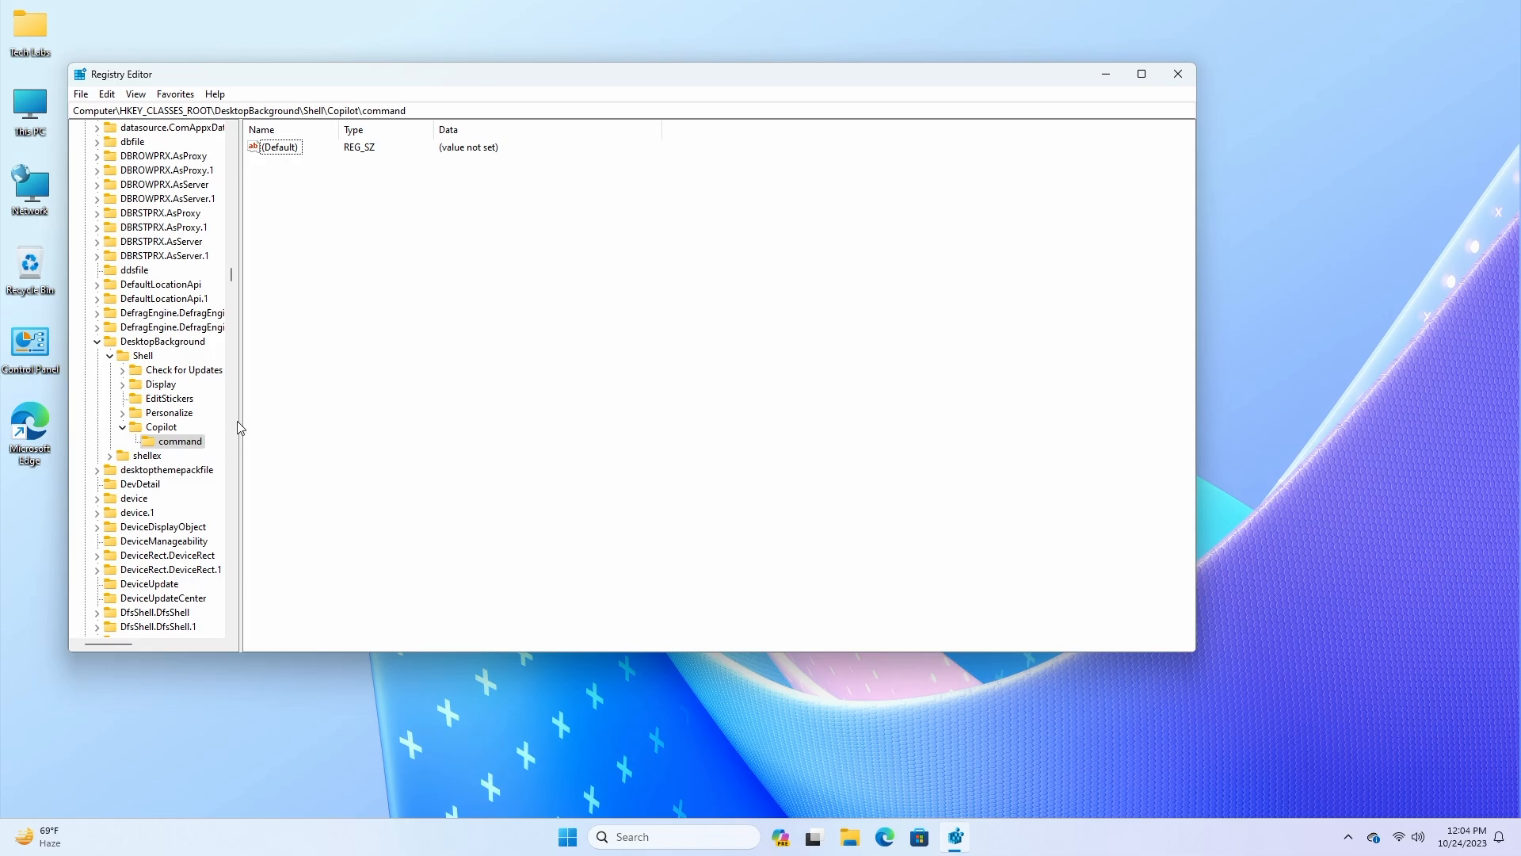
pyautogui.moveTo(313, 233)
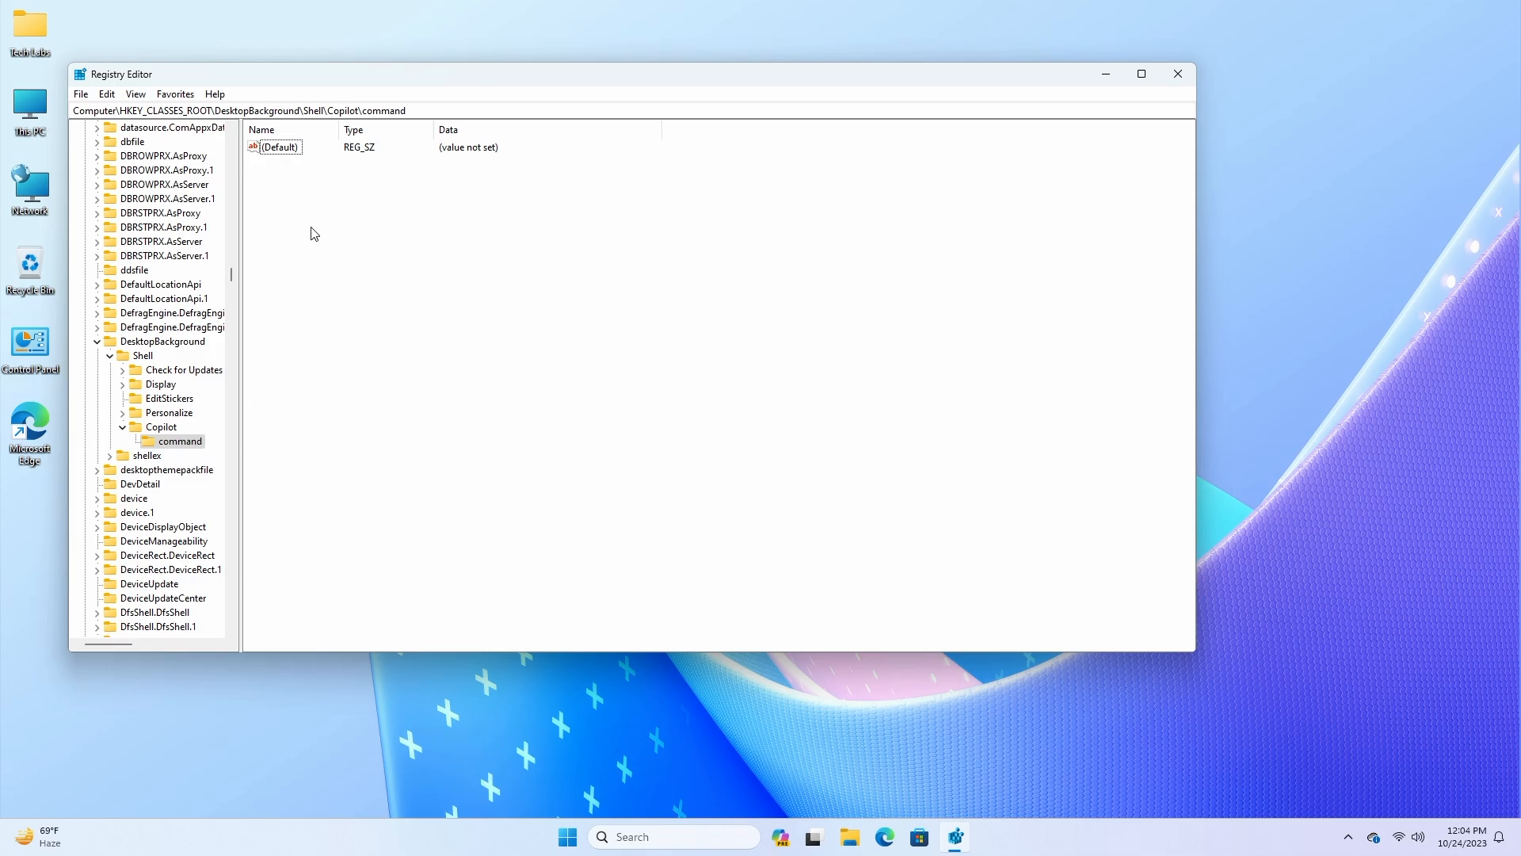
# - Set command's default value to the rundll32 url.dll,FileProtocolHandler microsoft-edge Copilot launcher
pyautogui.doubleClick(280, 147)
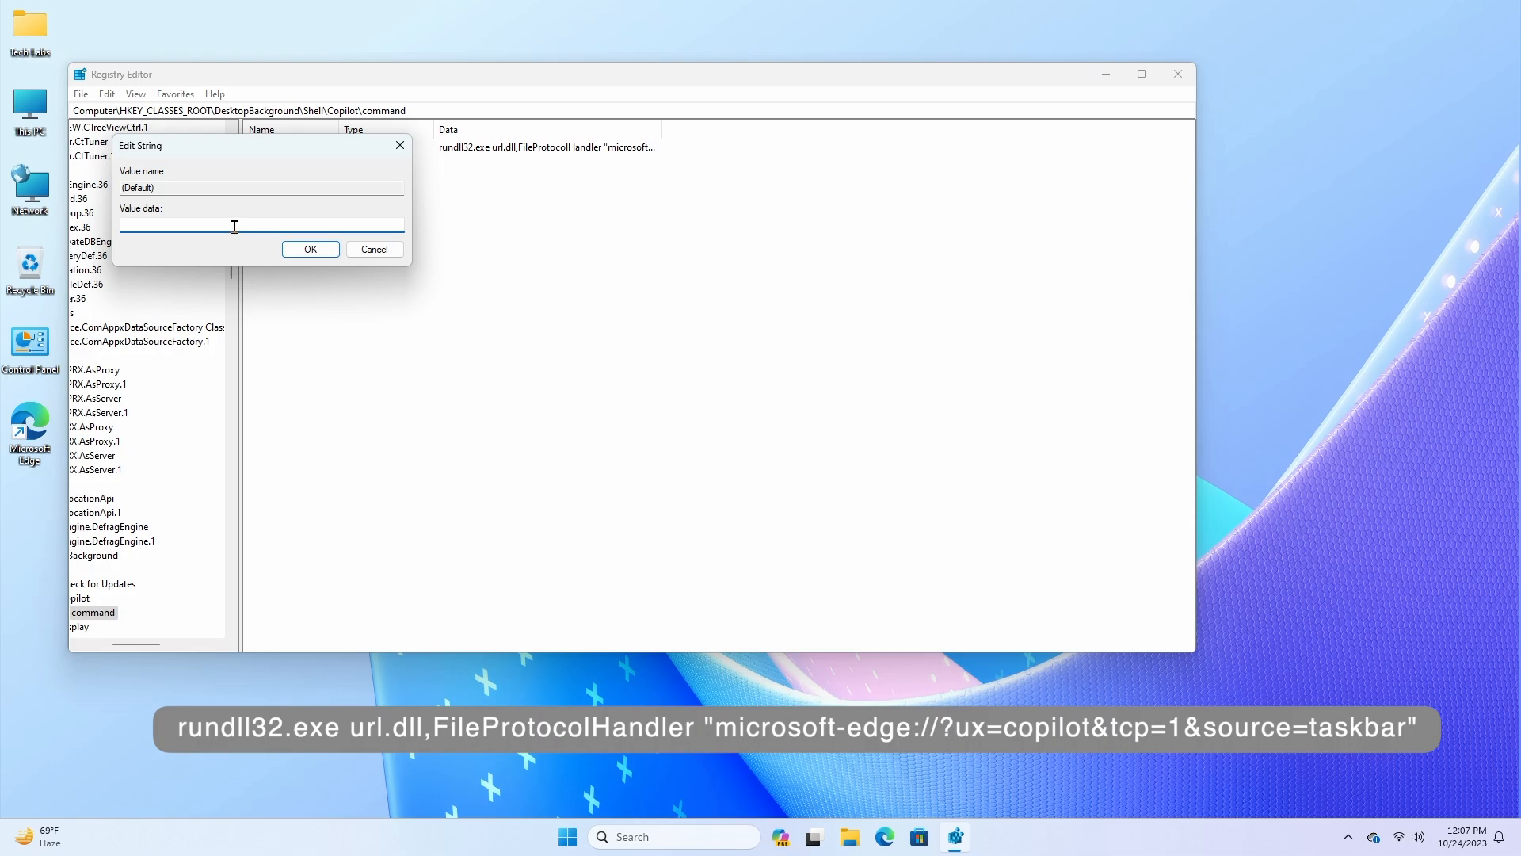
pyautogui.click(309, 248)
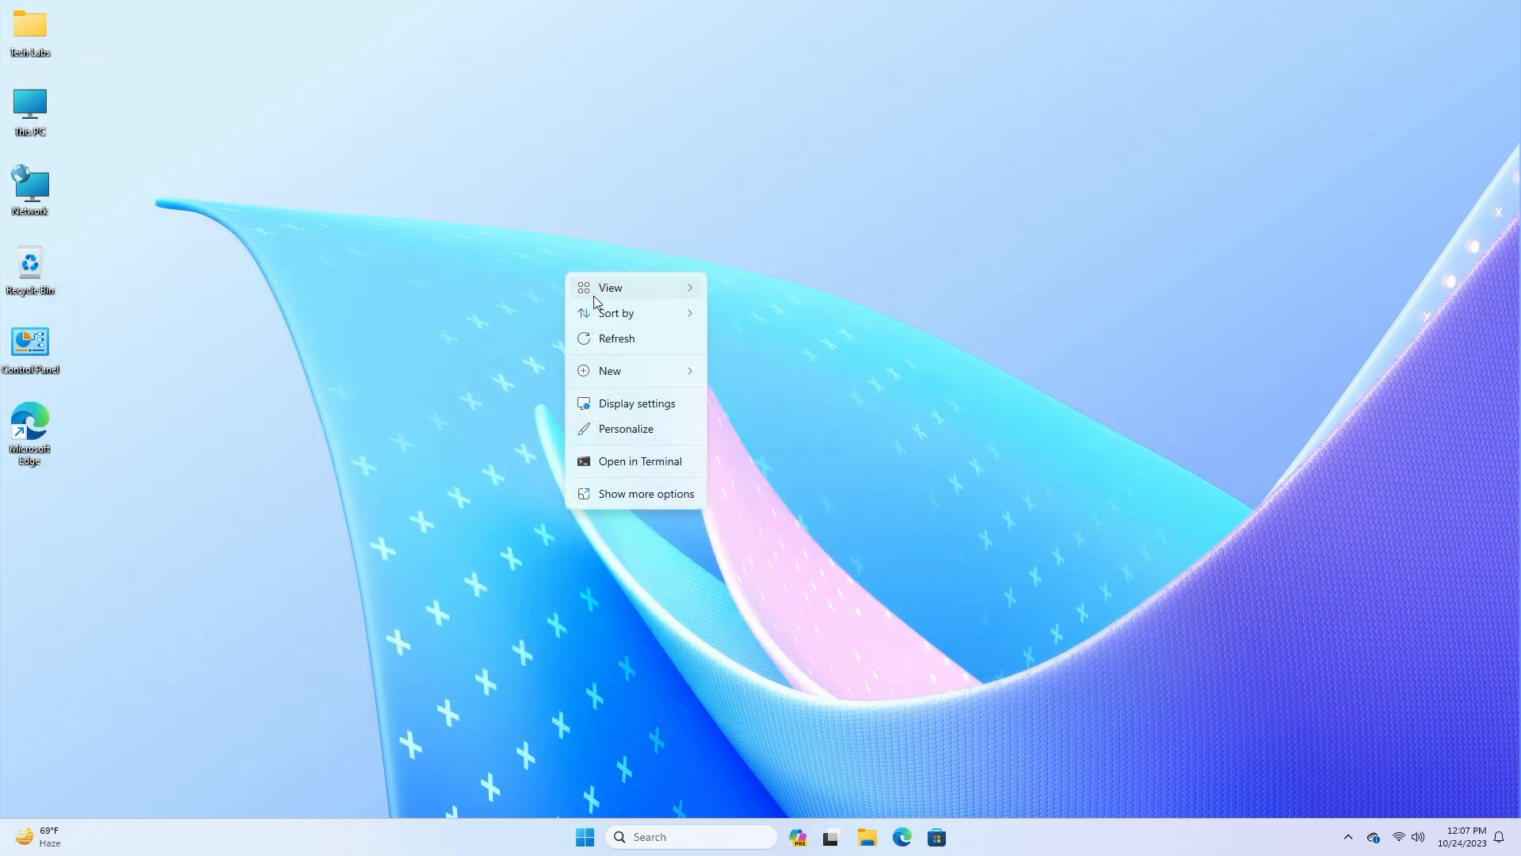
# - Launch Copilot from the desktop's Show more options menu and reopen the menu showing the entry
pyautogui.click(645, 493)
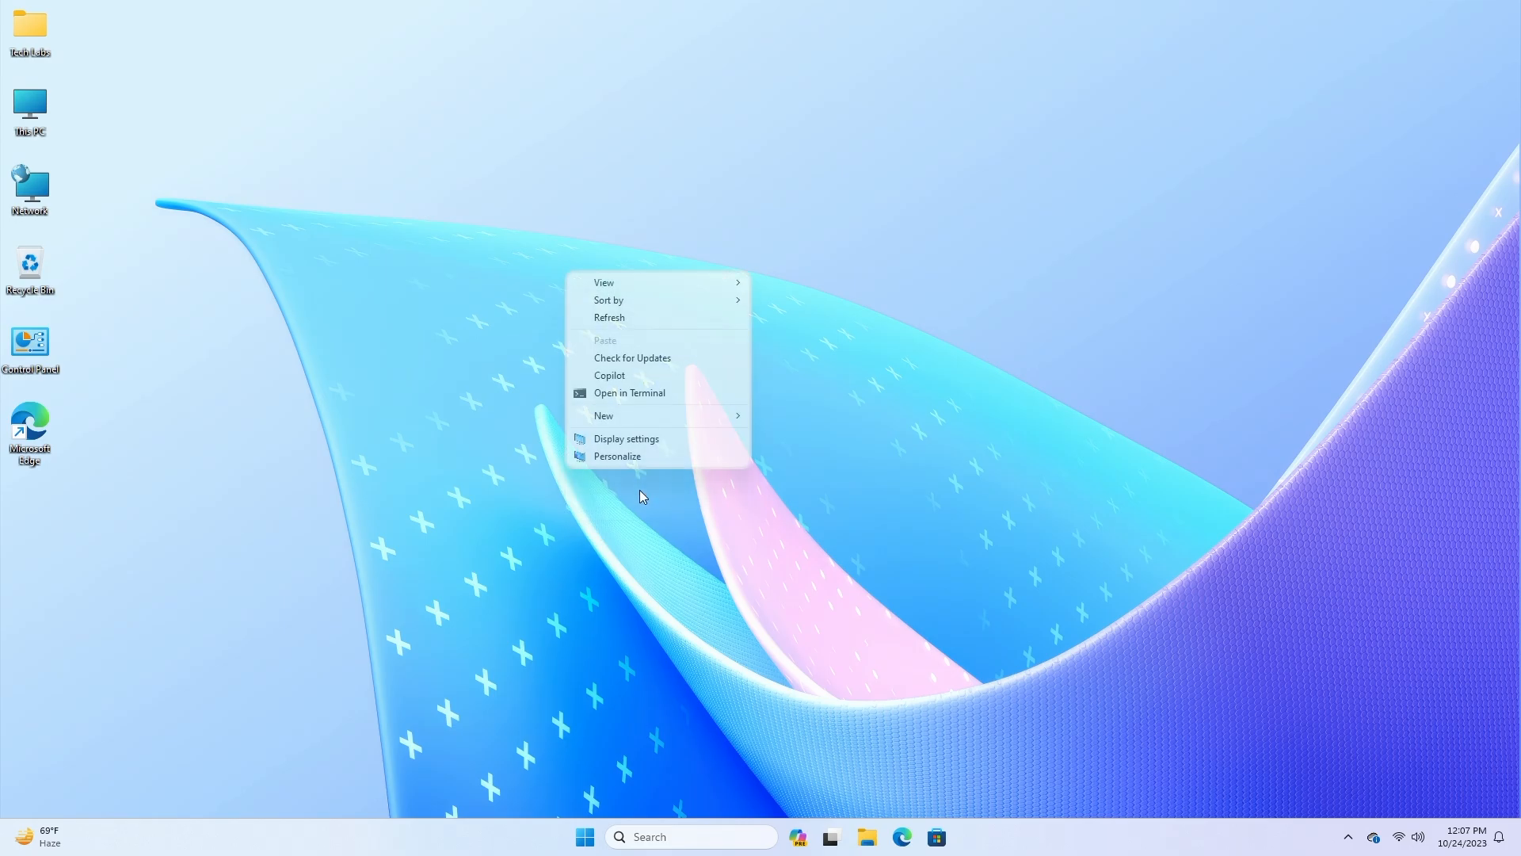
pyautogui.click(609, 376)
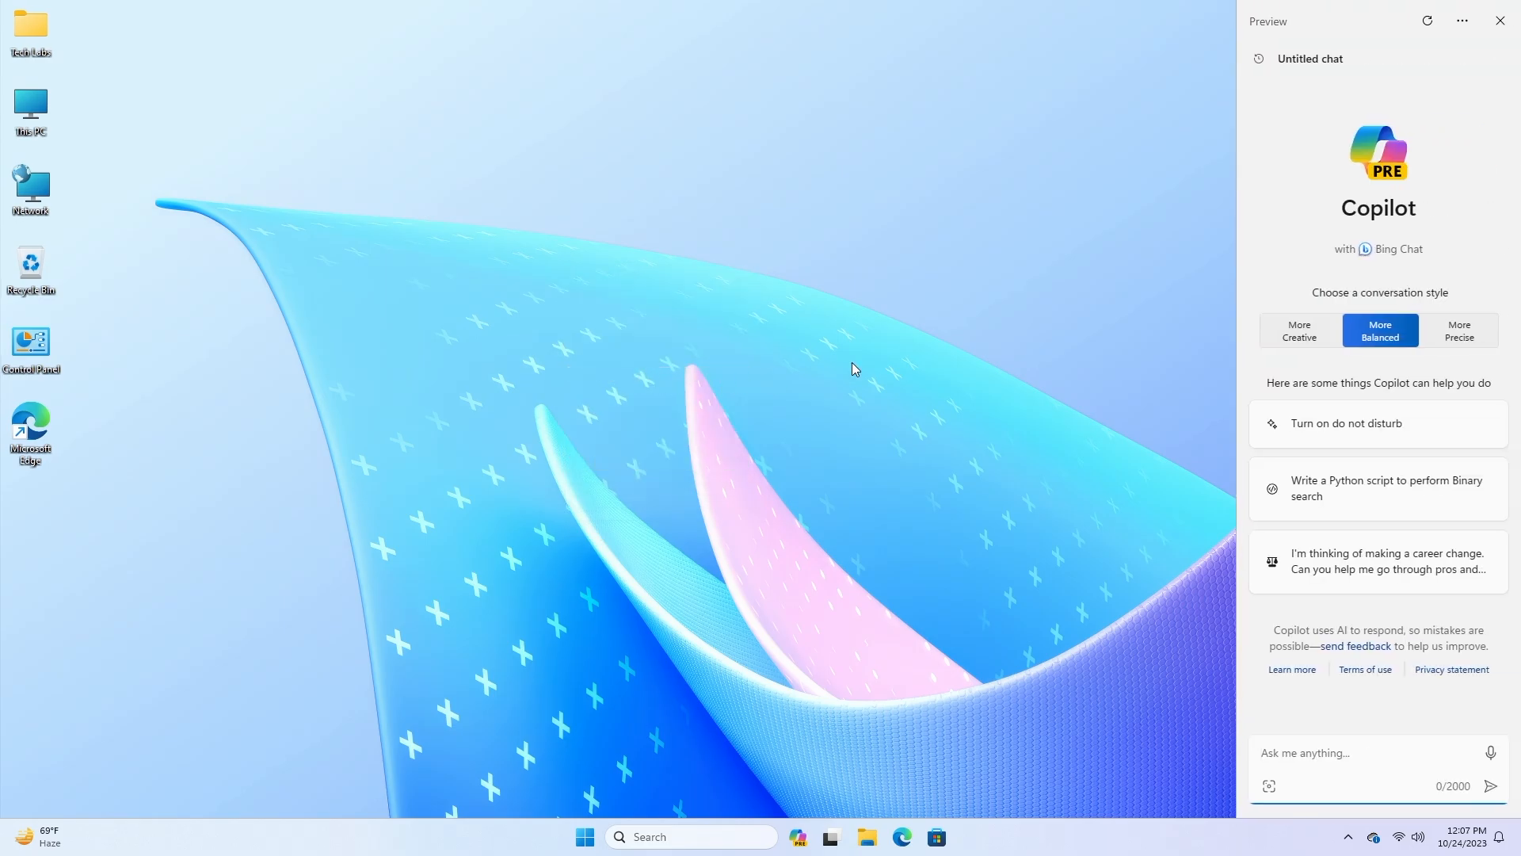
pyautogui.moveTo(786, 344)
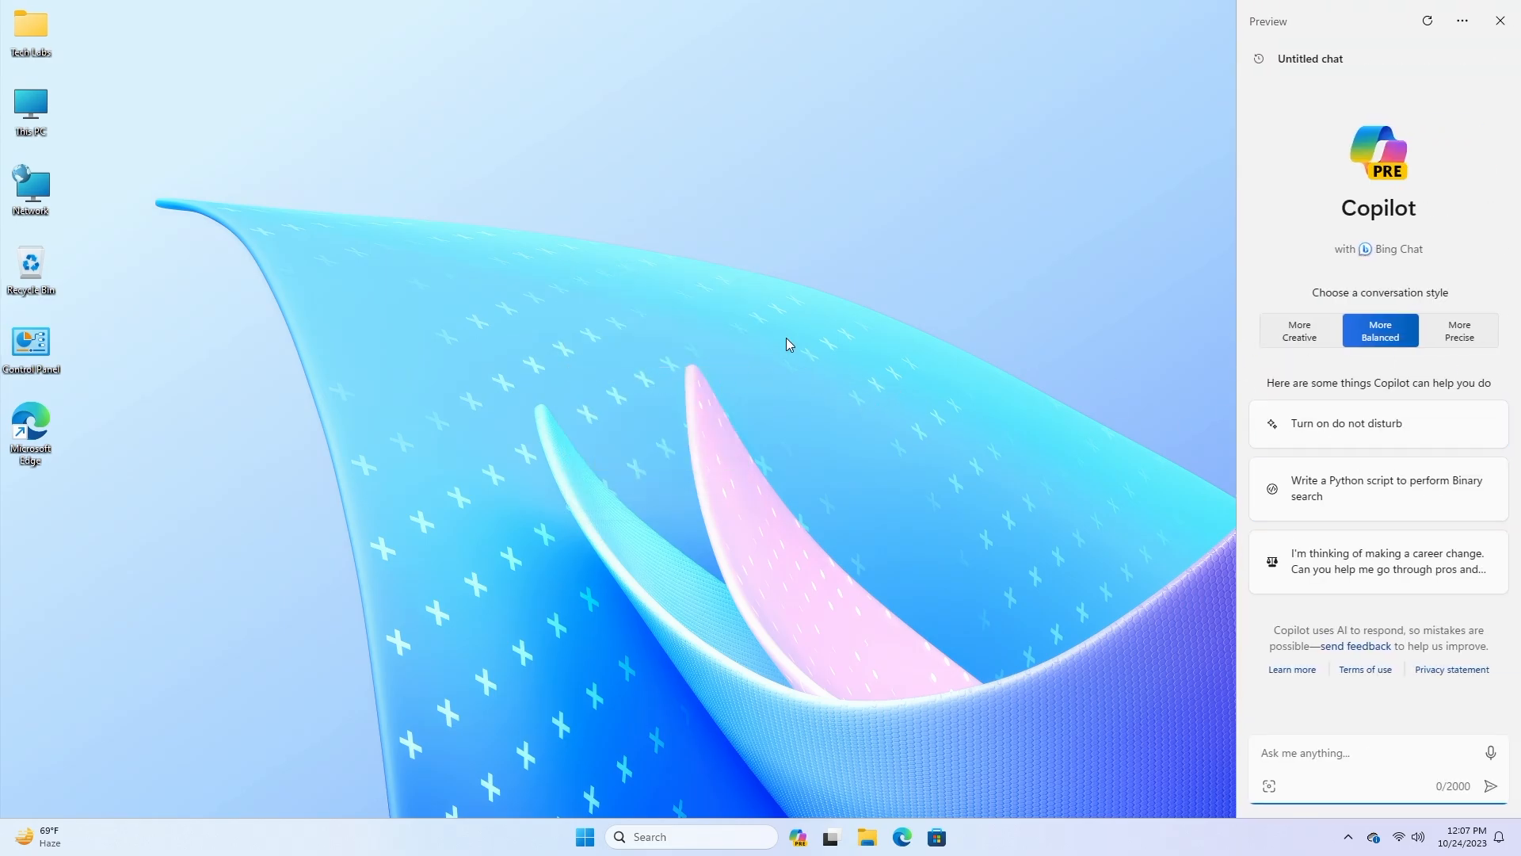
pyautogui.rightClick(789, 343)
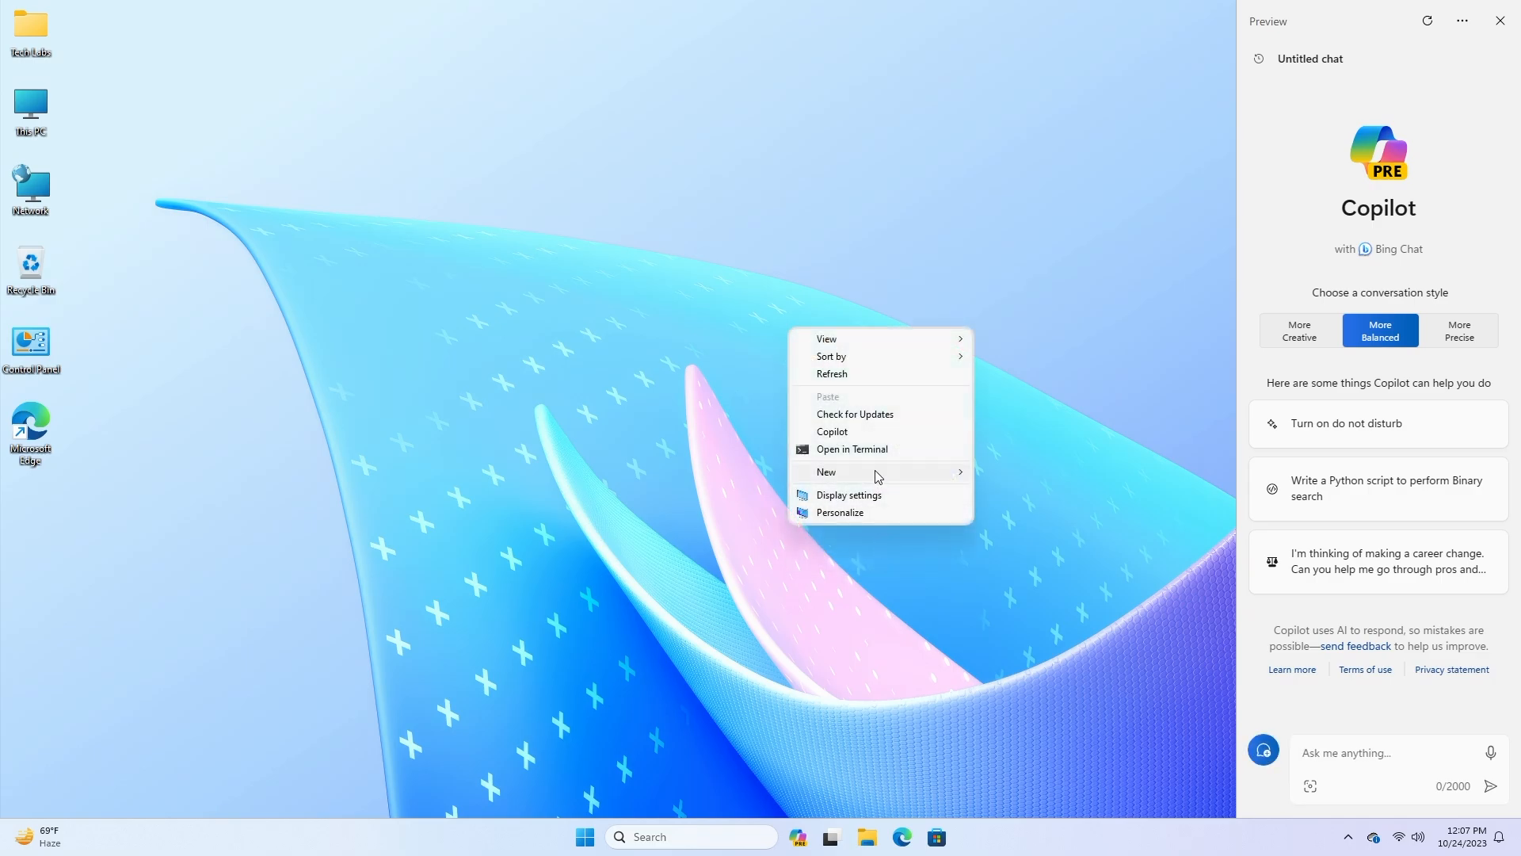
pyautogui.moveTo(883, 432)
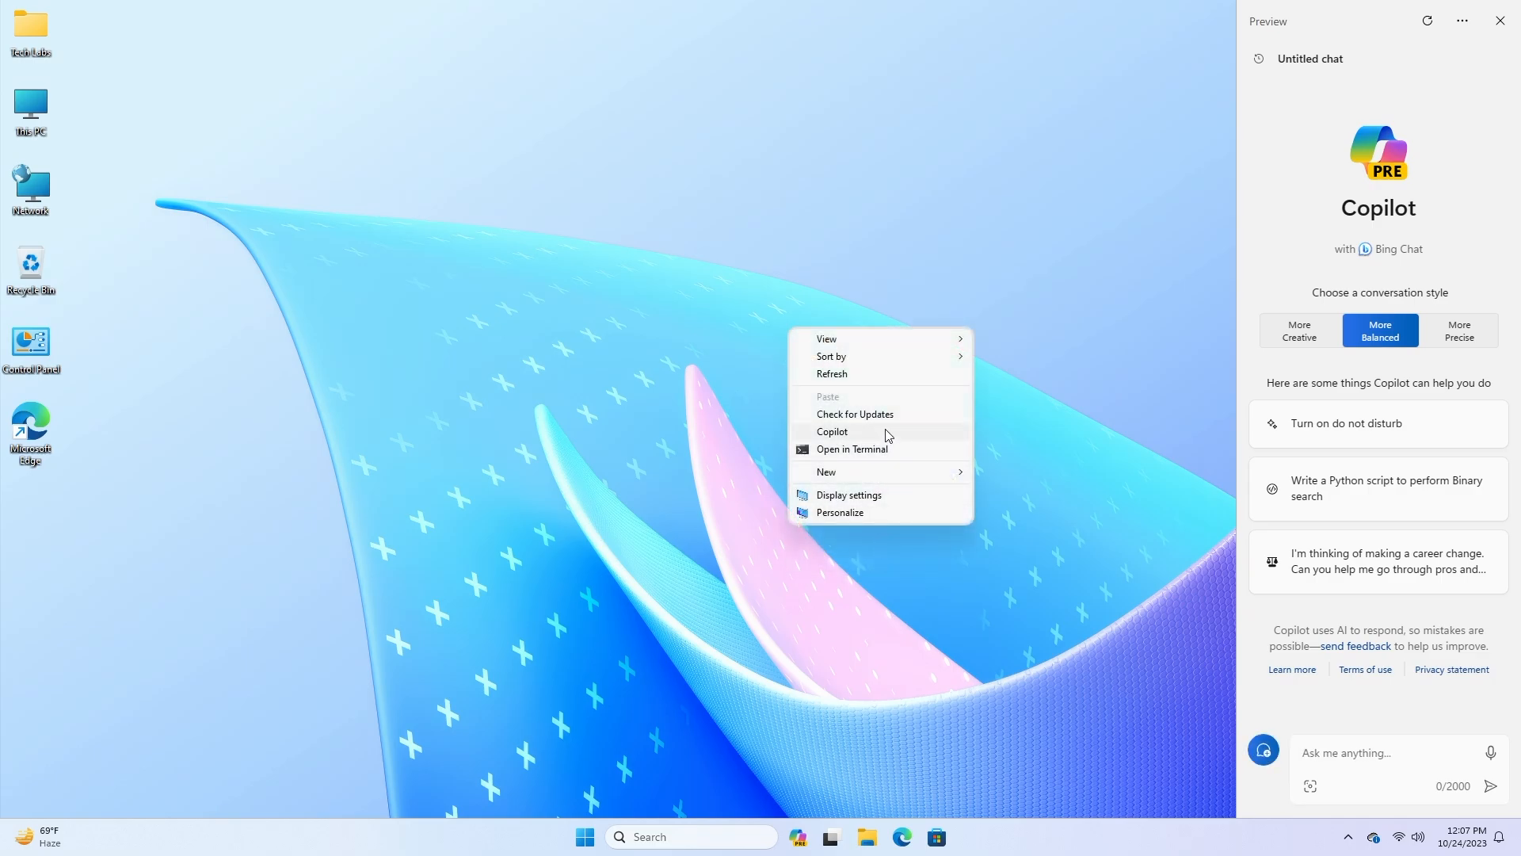